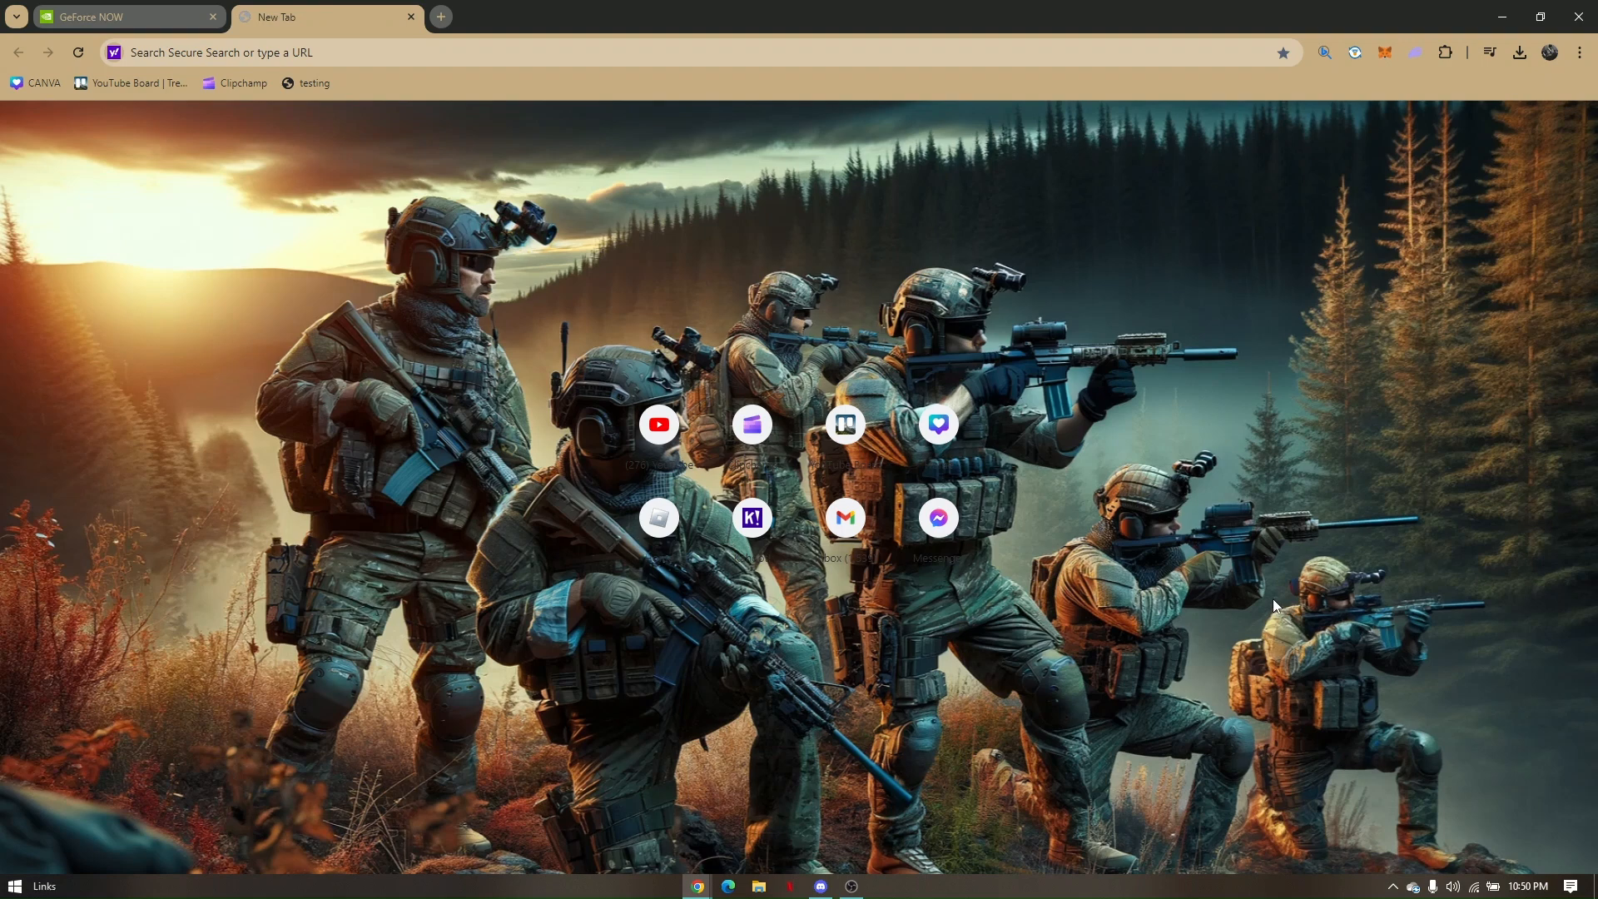
pyautogui.moveTo(1252, 576)
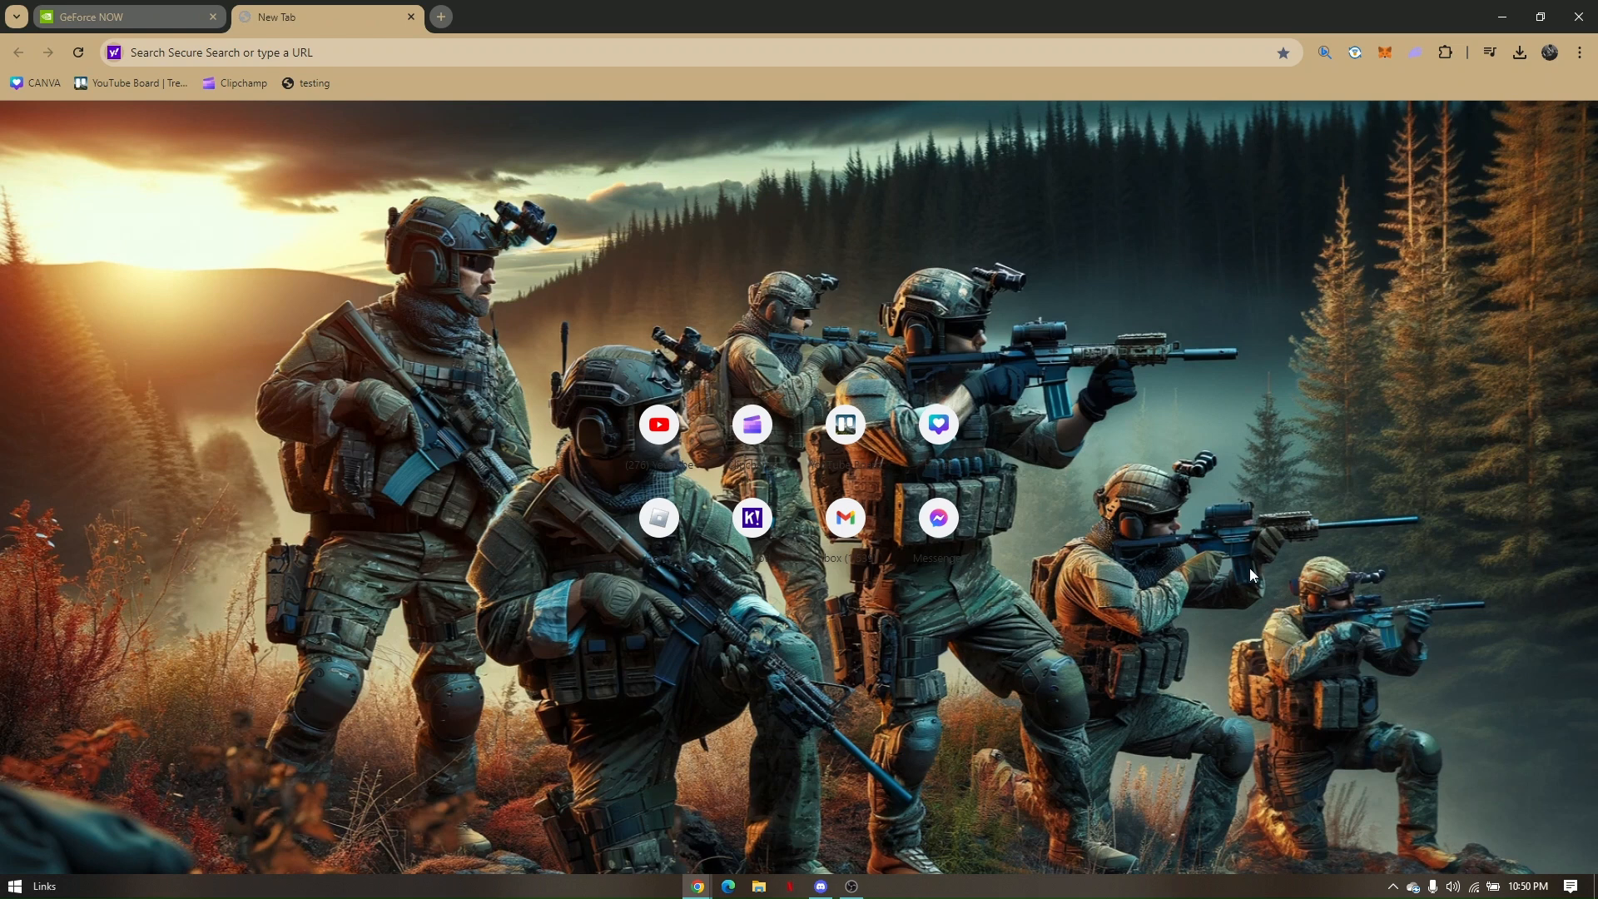
pyautogui.moveTo(407, 71)
pyautogui.write('gefo')
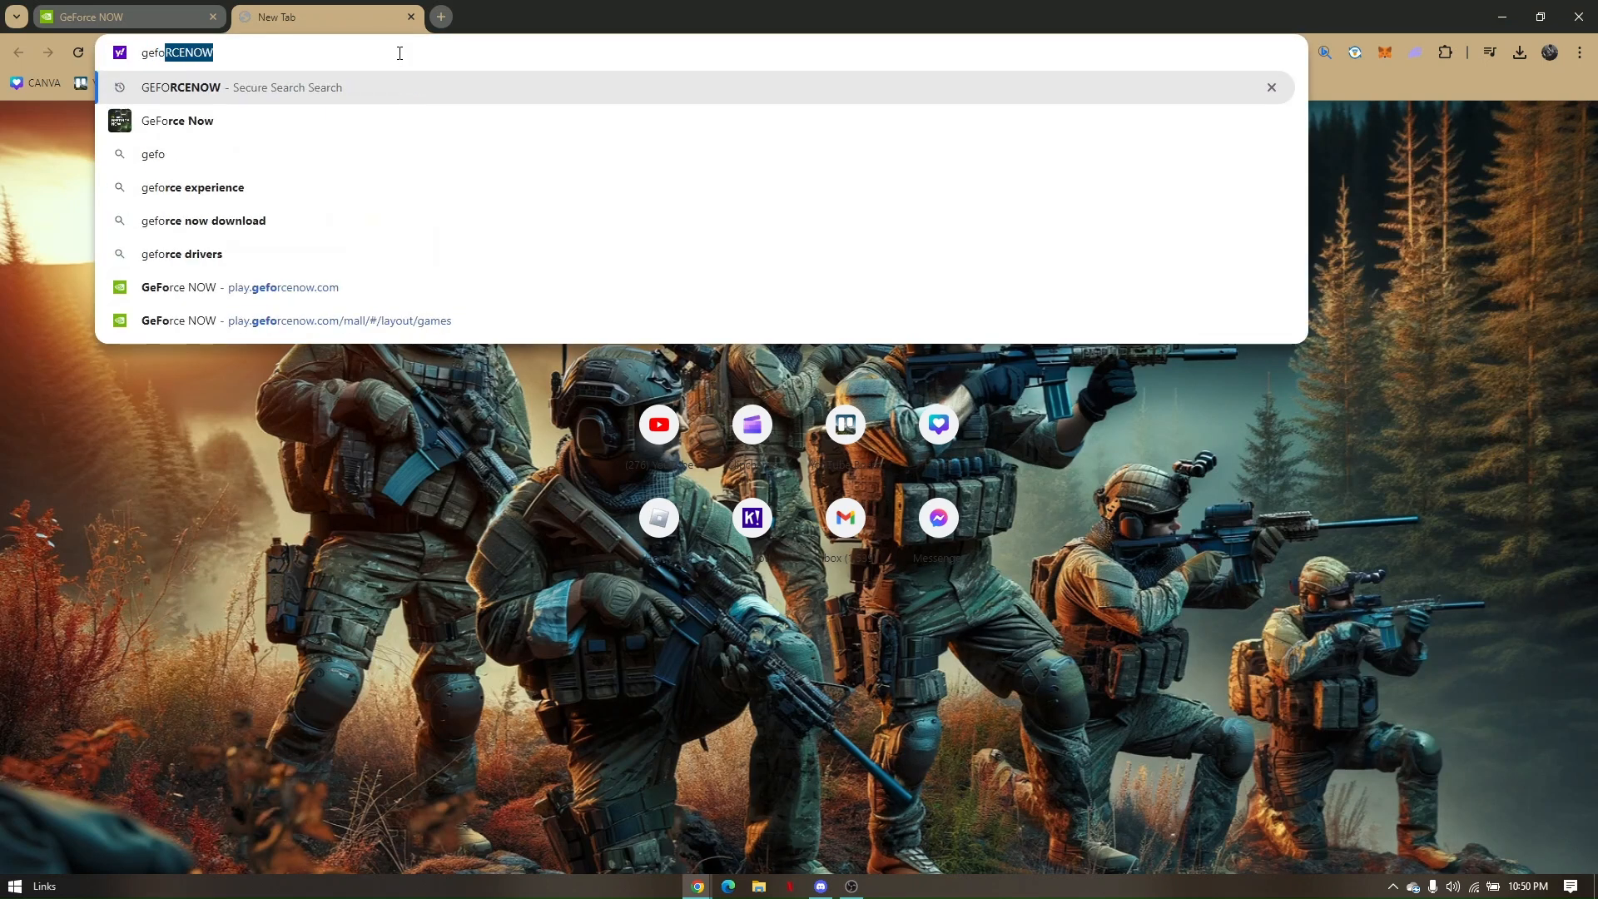
# Run the web search for 'geforcenow' from the Chrome address bar.
pyautogui.press('Return')
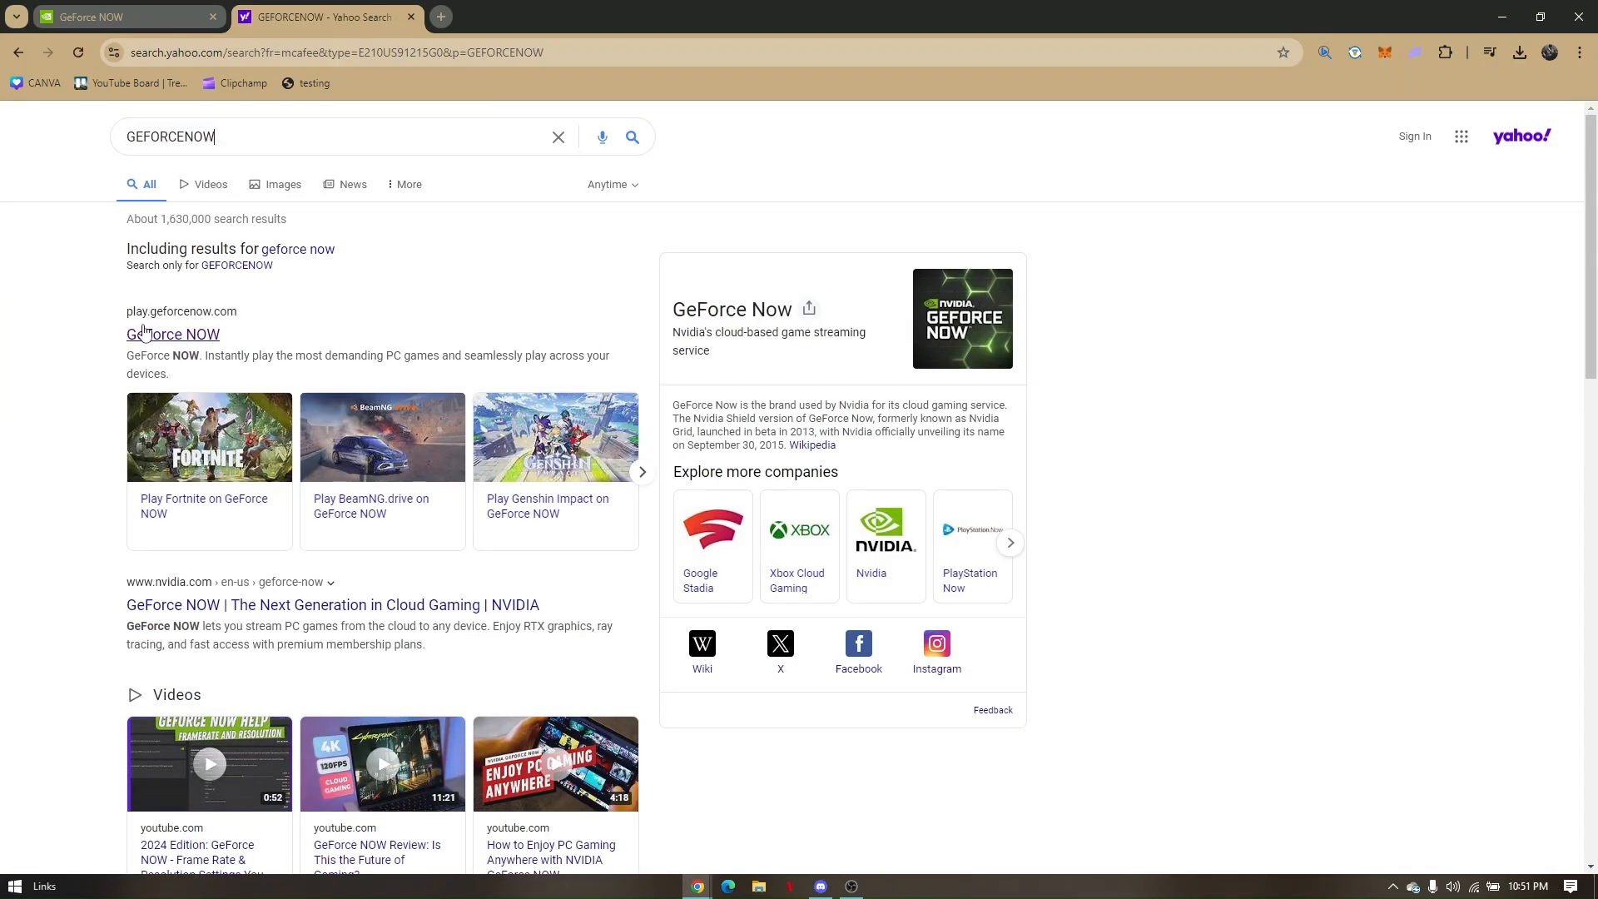
# Go to the GeForce NOW site and view Diablo IV's details from My Library.
pyautogui.click(173, 334)
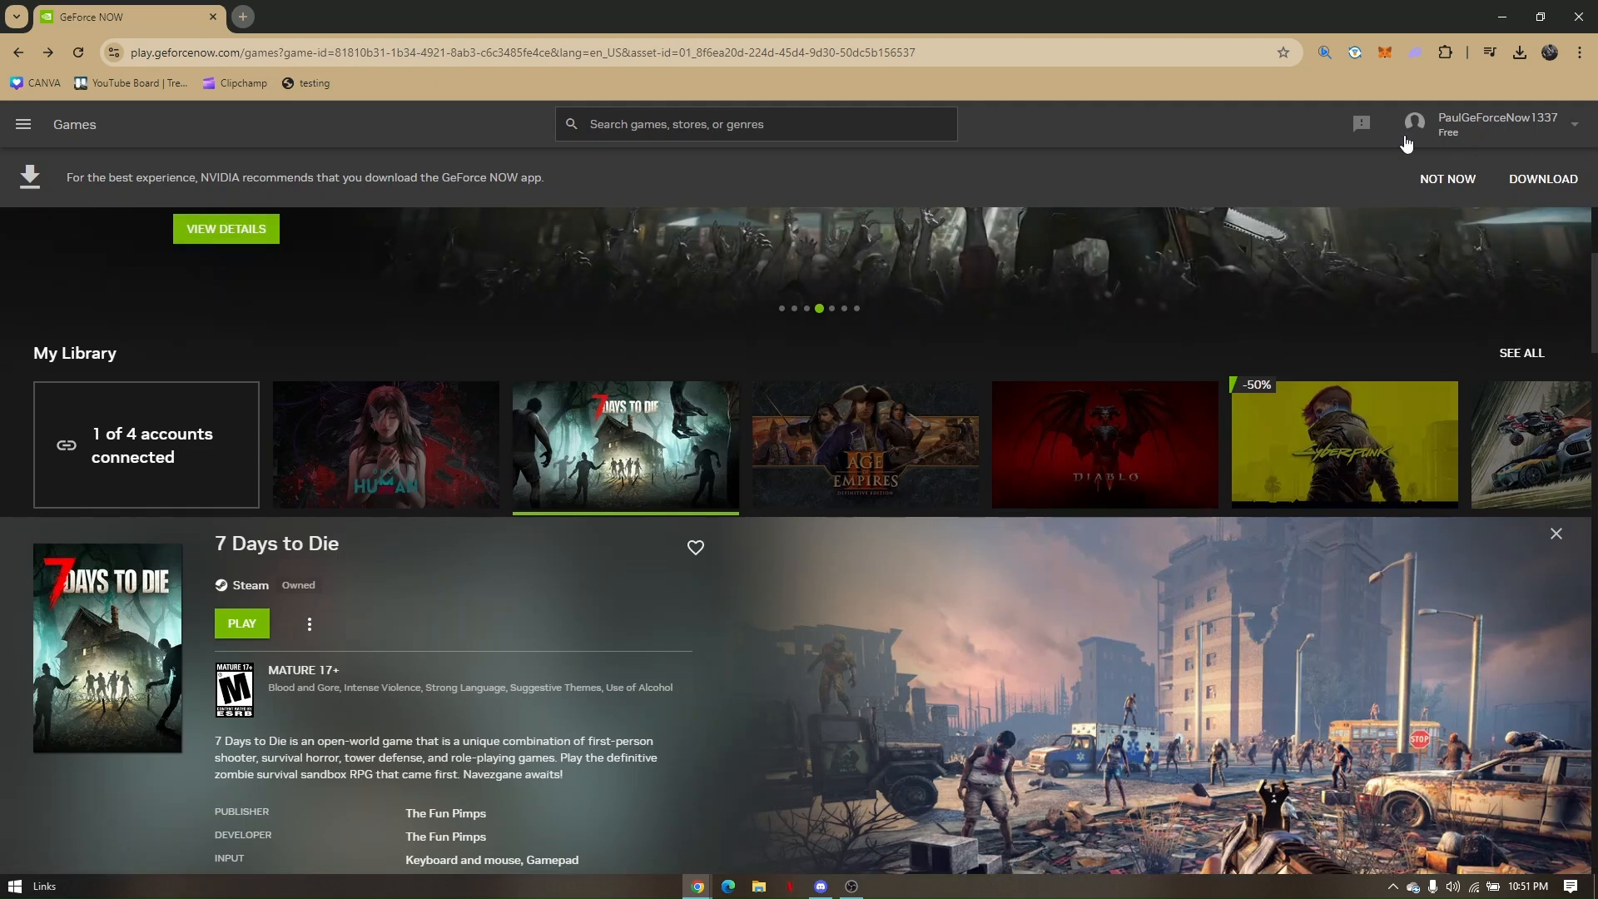
pyautogui.click(1103, 446)
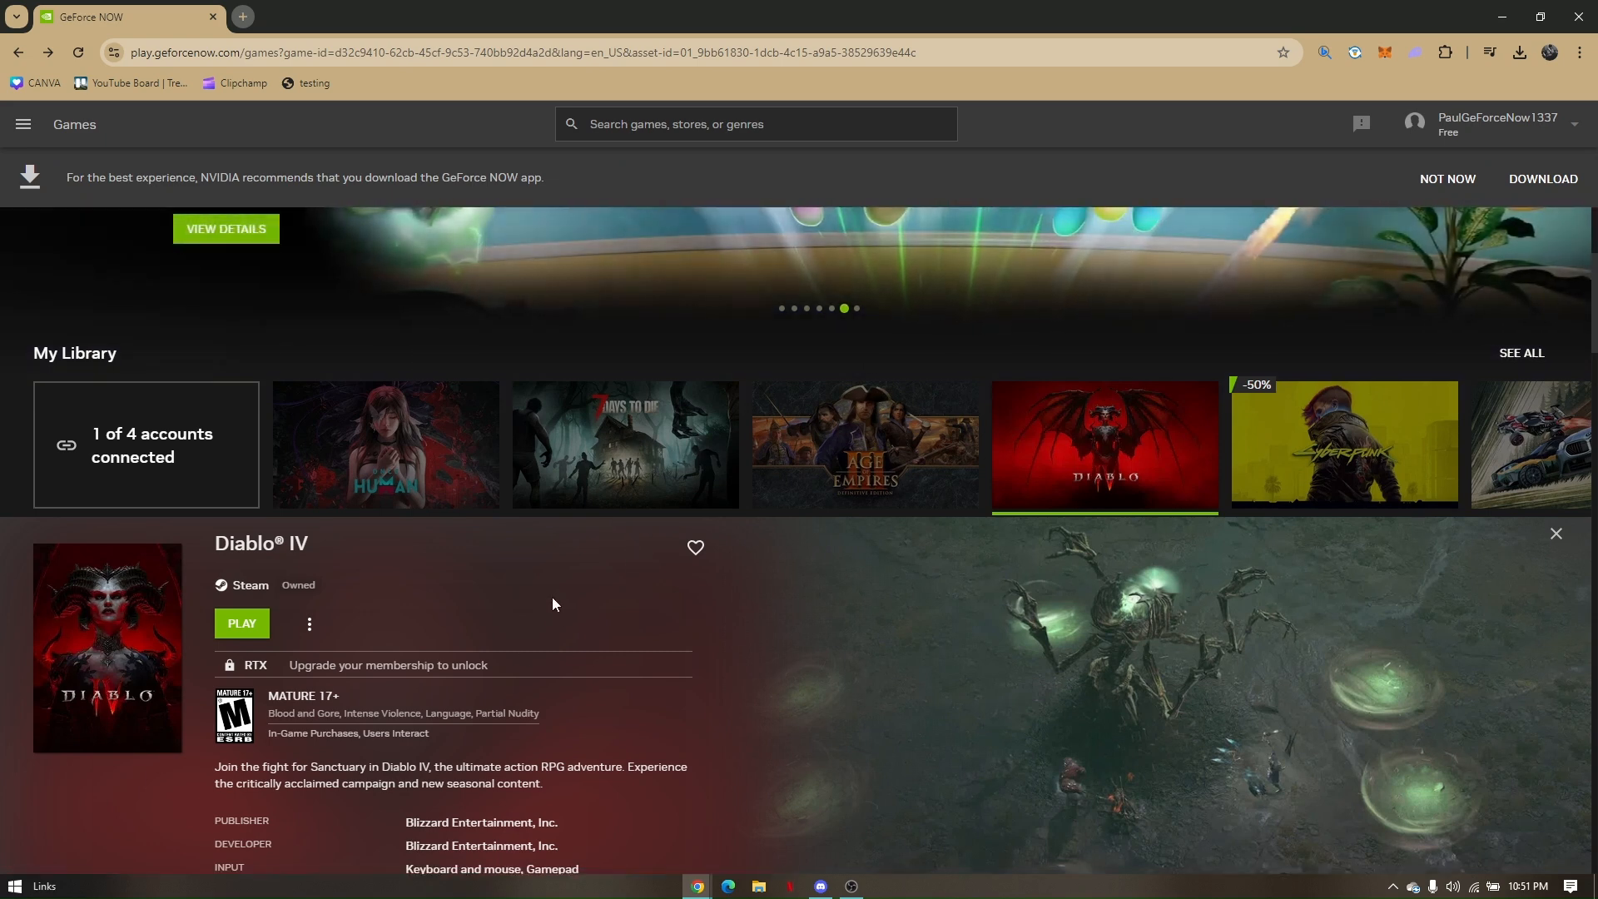
pyautogui.scroll(-3)
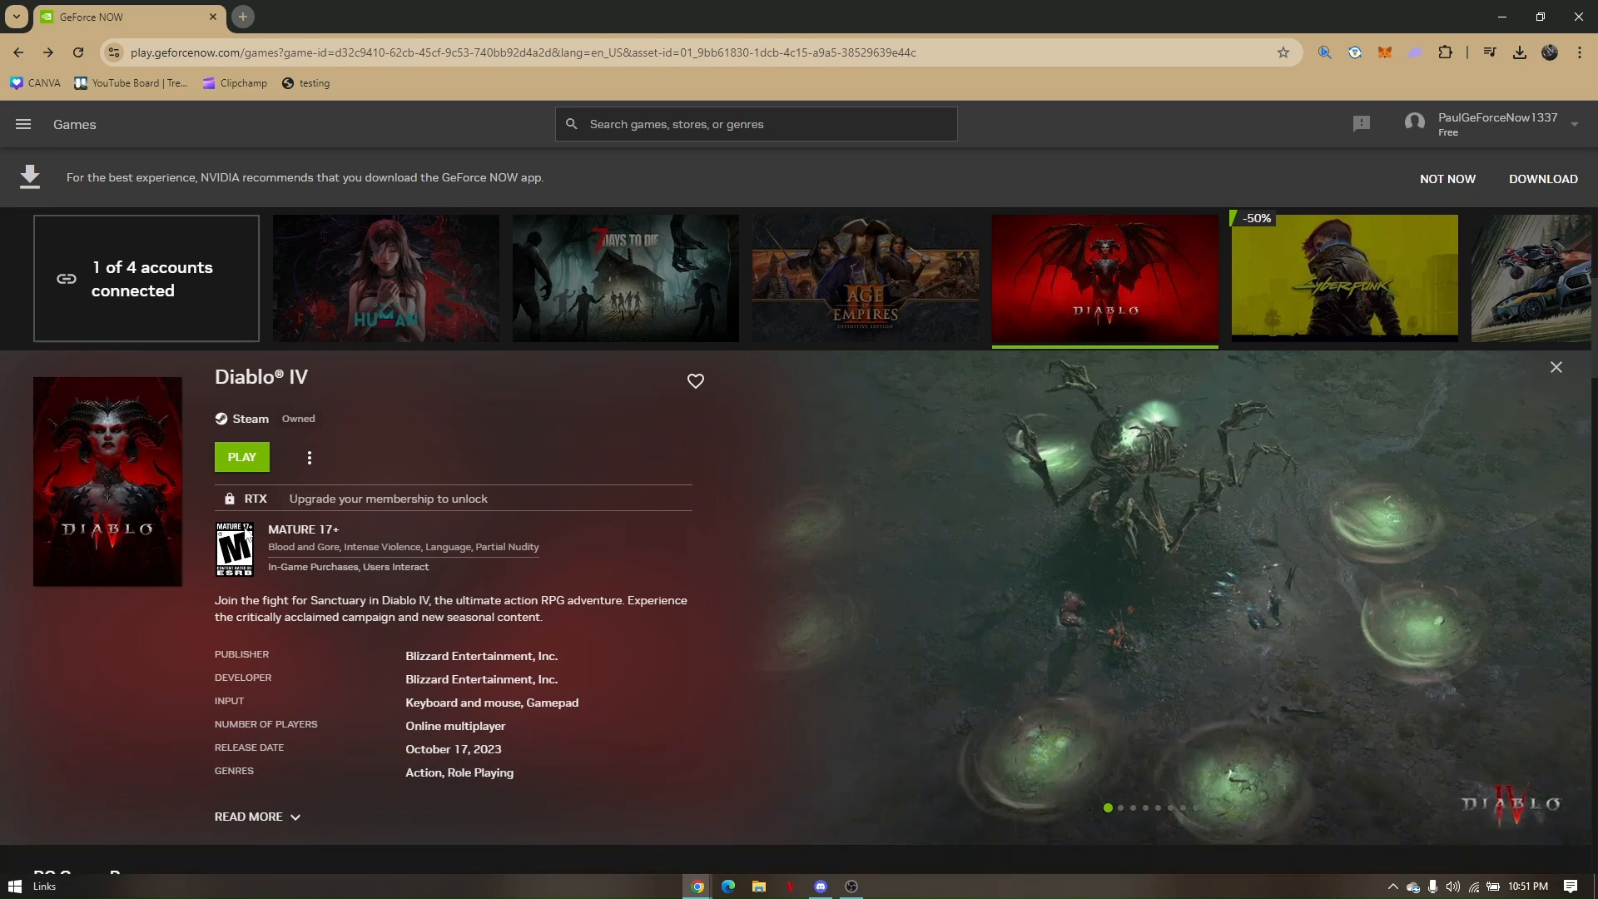
pyautogui.click(241, 456)
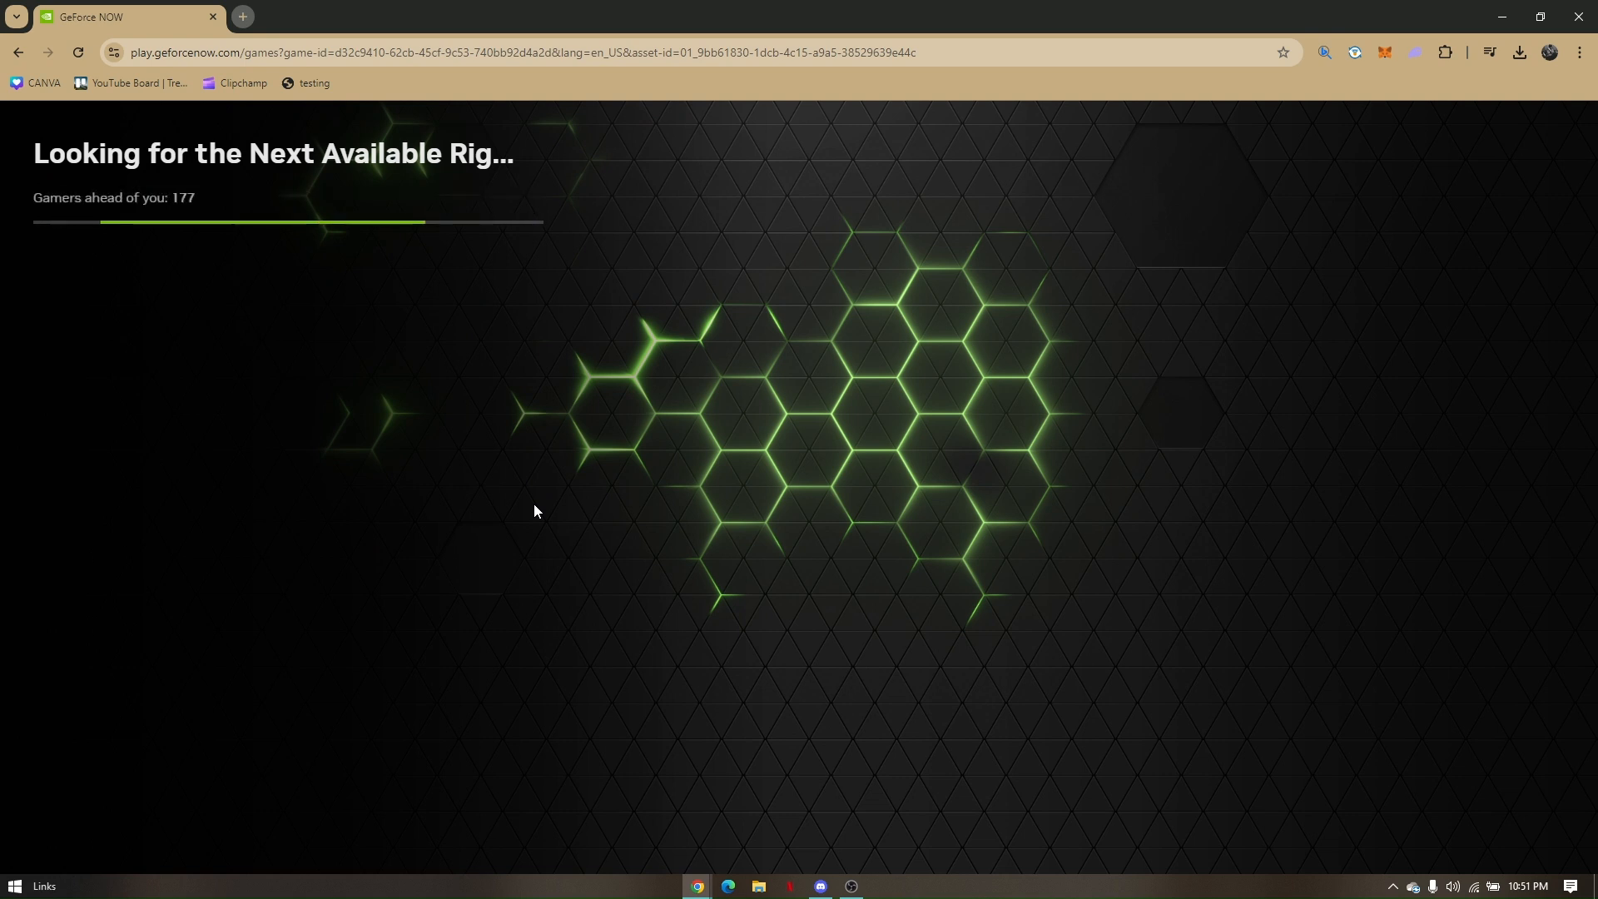
pyautogui.moveTo(346, 203)
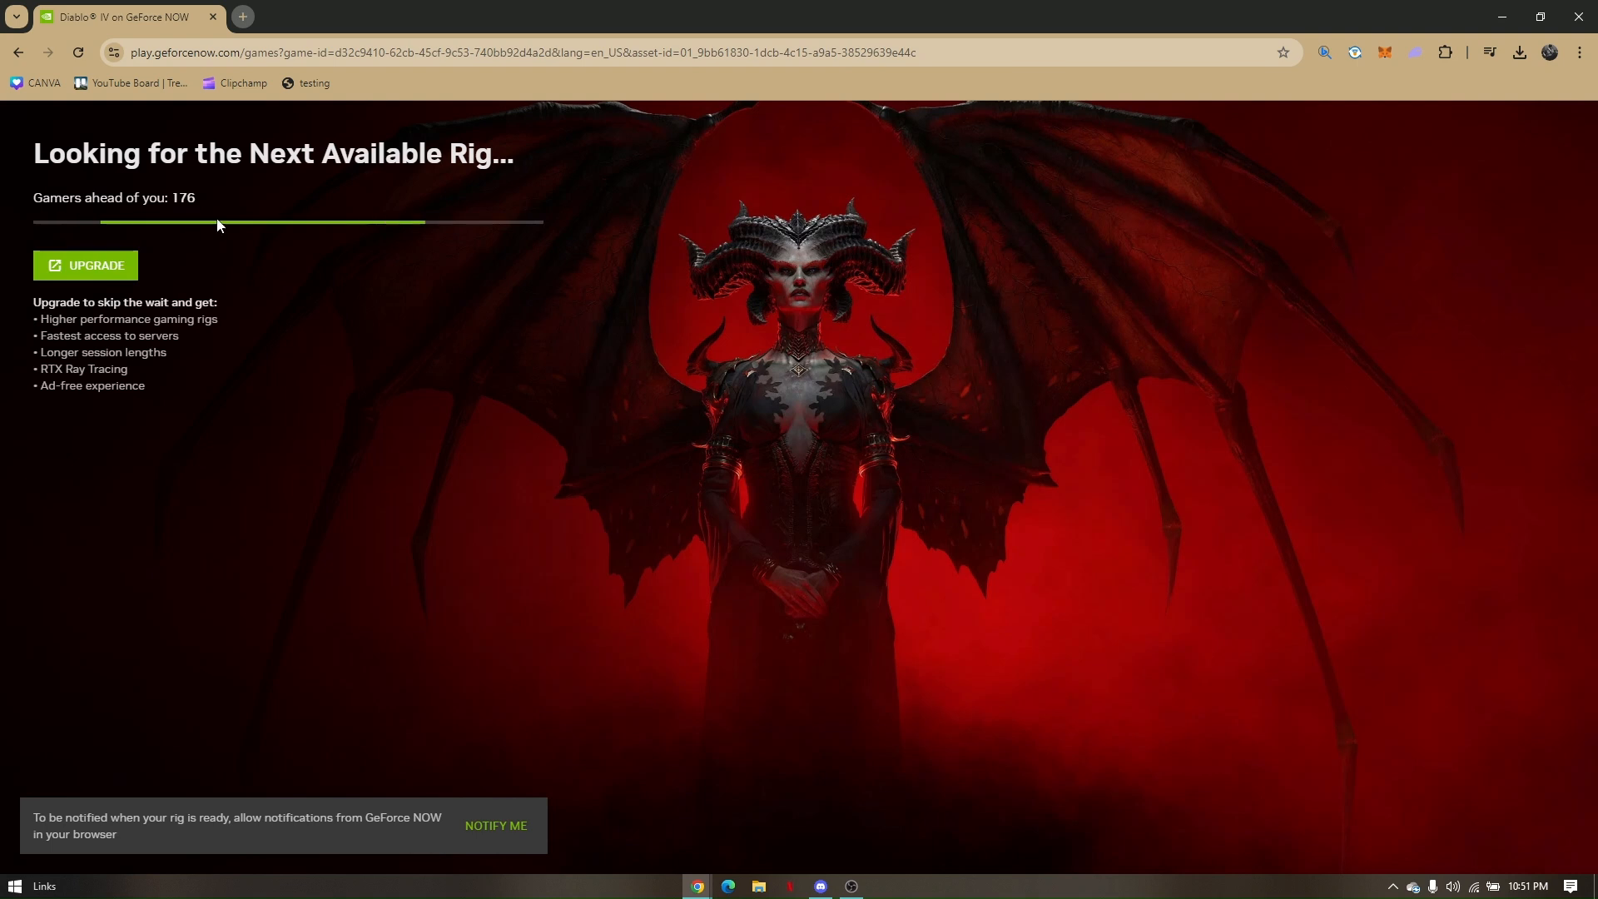
pyautogui.moveTo(700, 331)
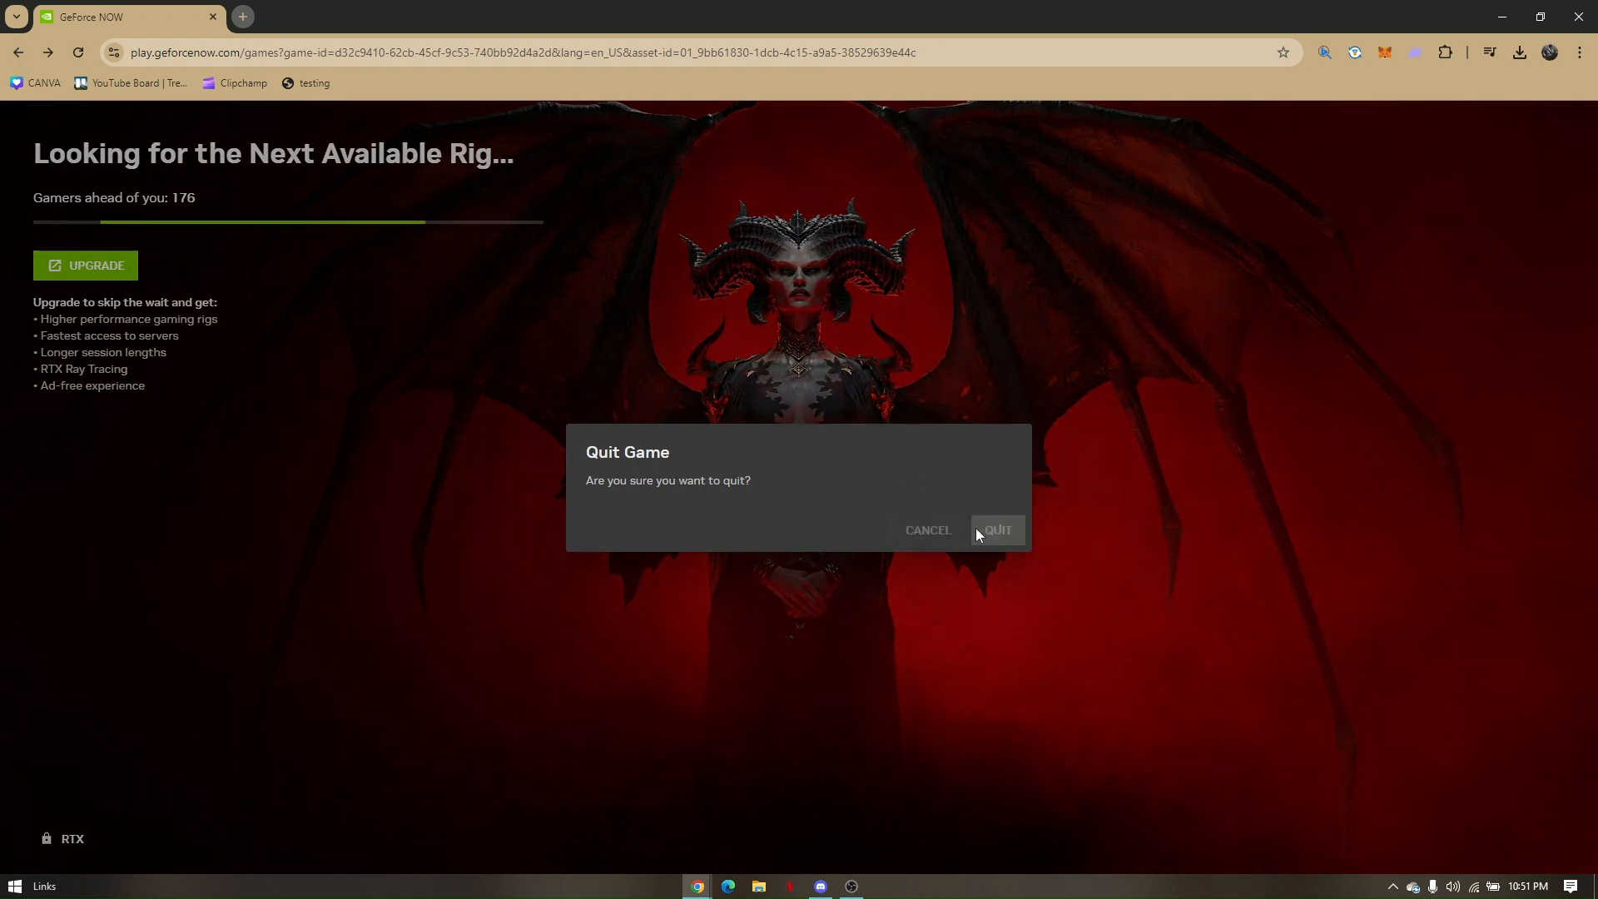
pyautogui.click(995, 529)
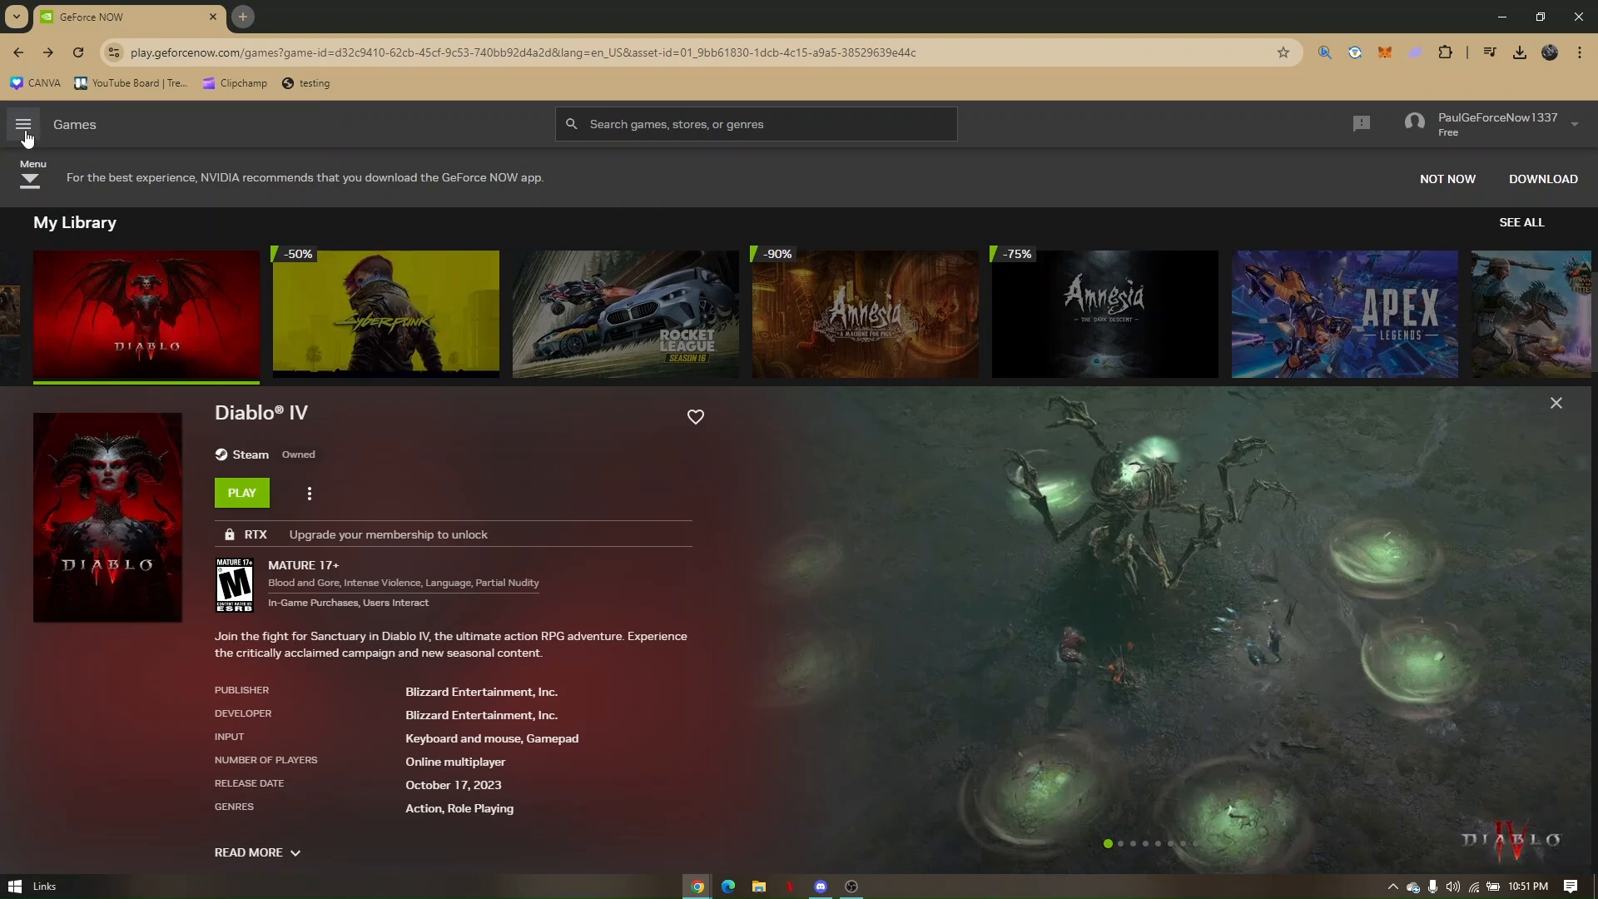
# Navigate to the GeForce NOW Settings page and reach the Server Location section.
pyautogui.click(21, 124)
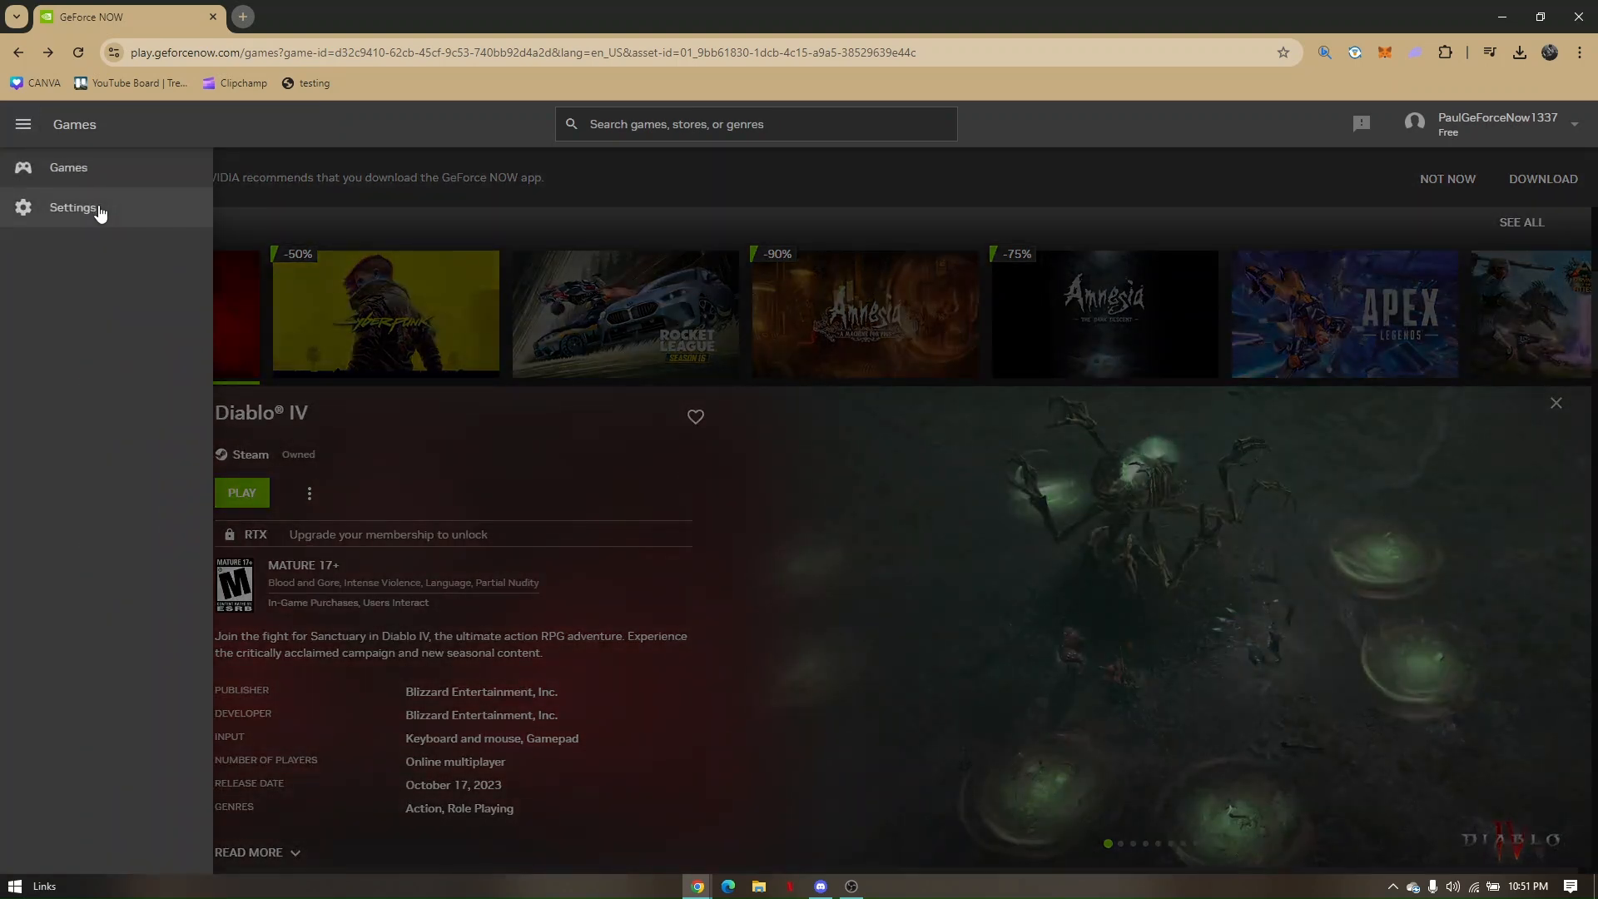
pyautogui.click(72, 209)
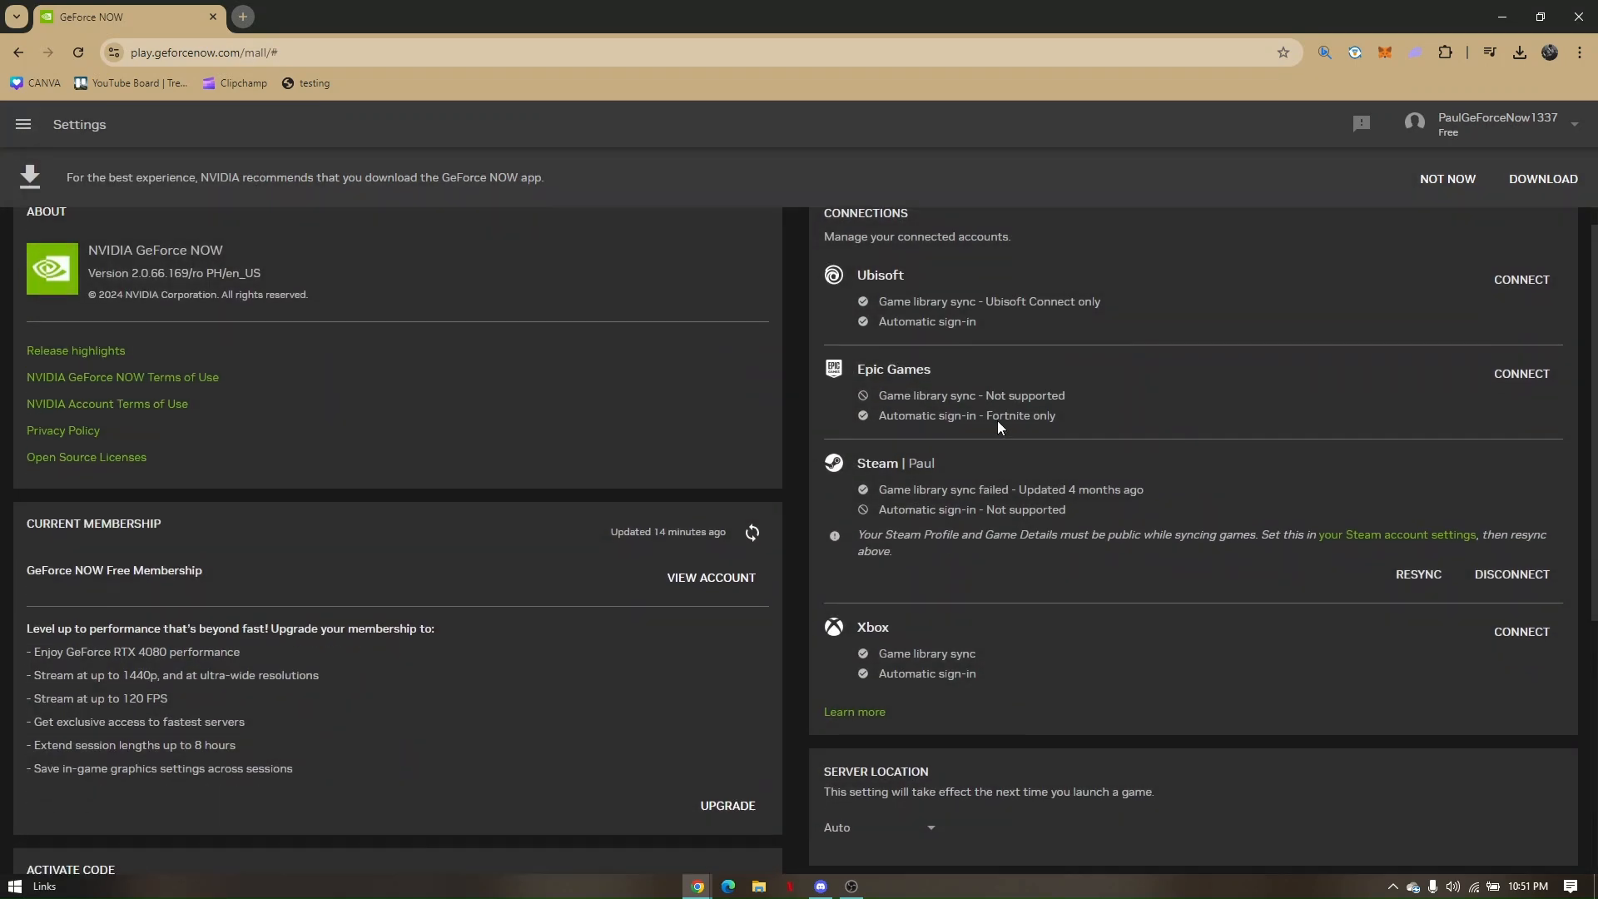
pyautogui.scroll(-3)
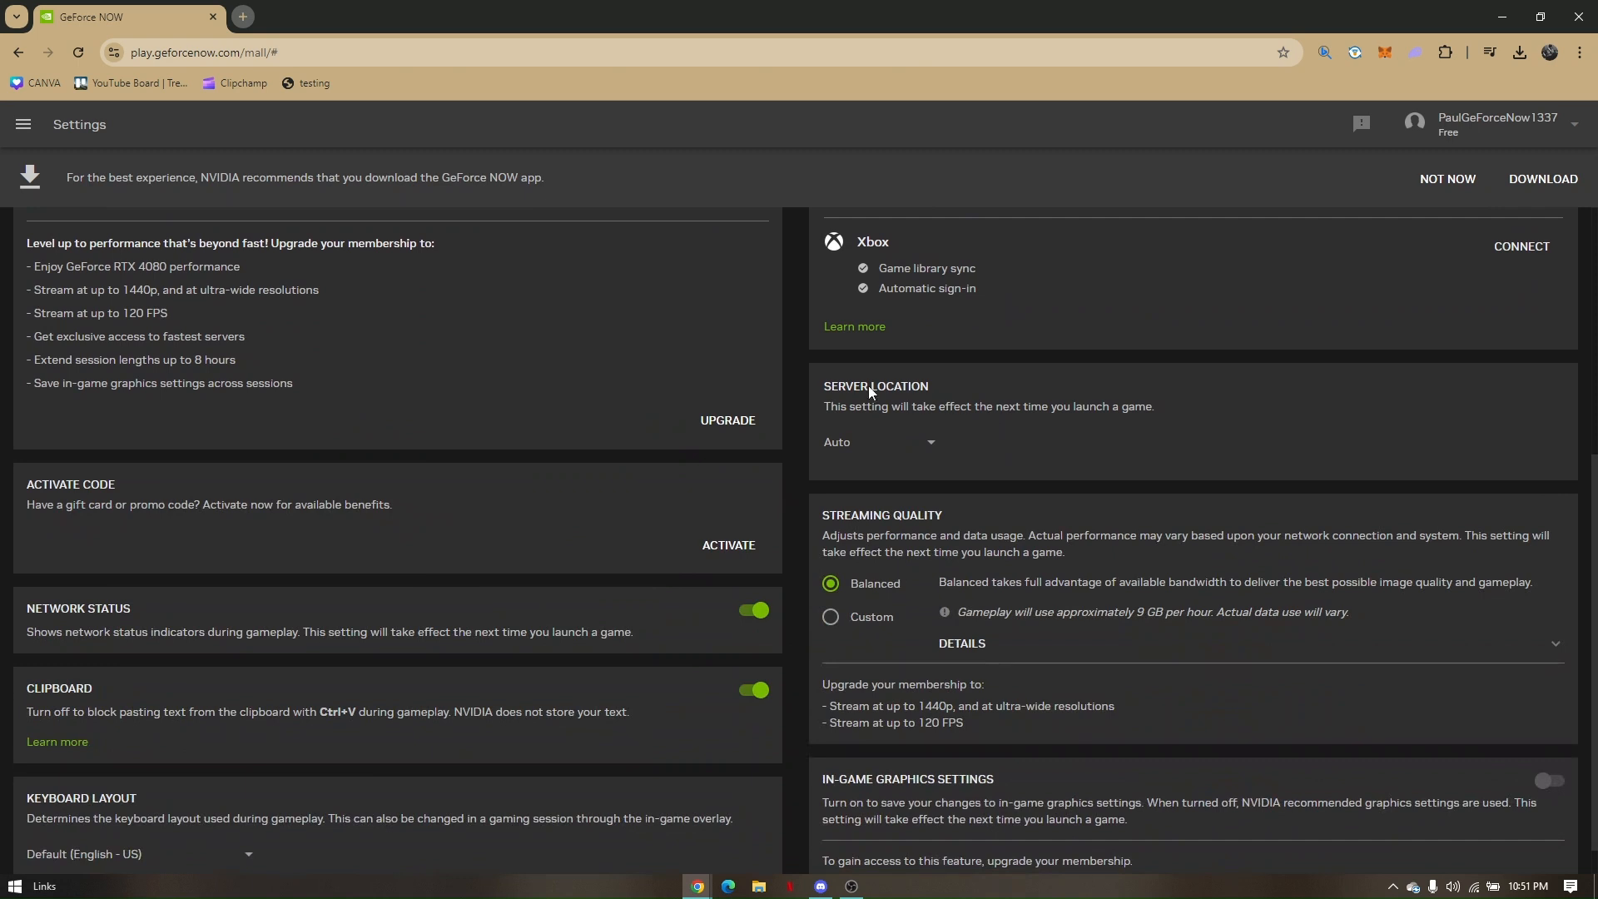
pyautogui.moveTo(948, 423)
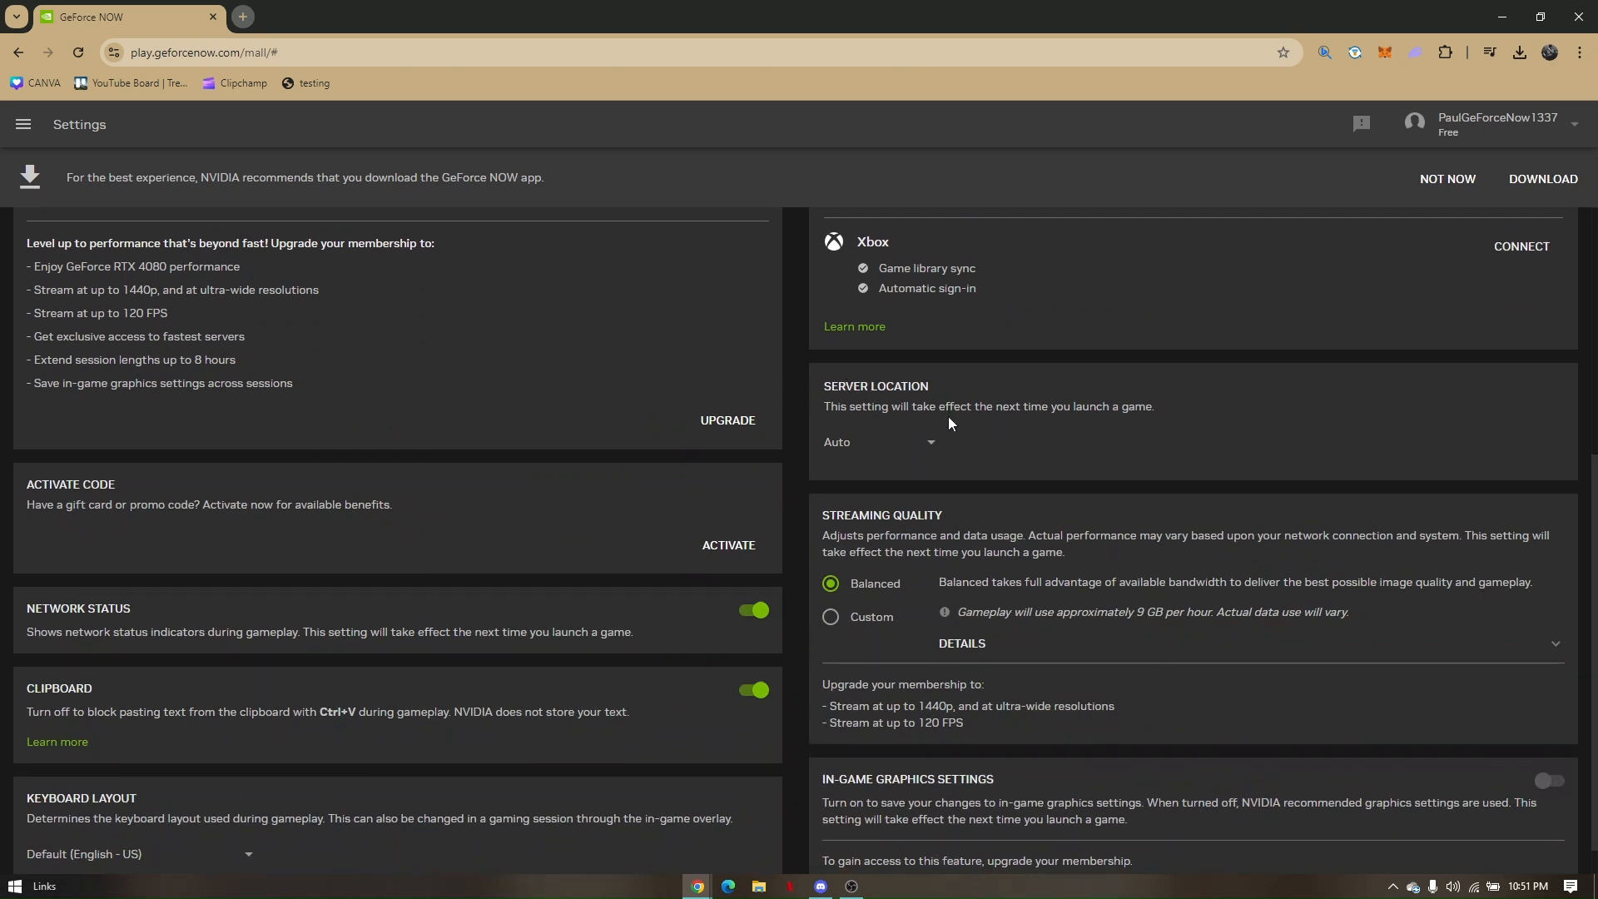
# Change Server Location from Auto to US West, then bring up the side navigation.
pyautogui.click(877, 441)
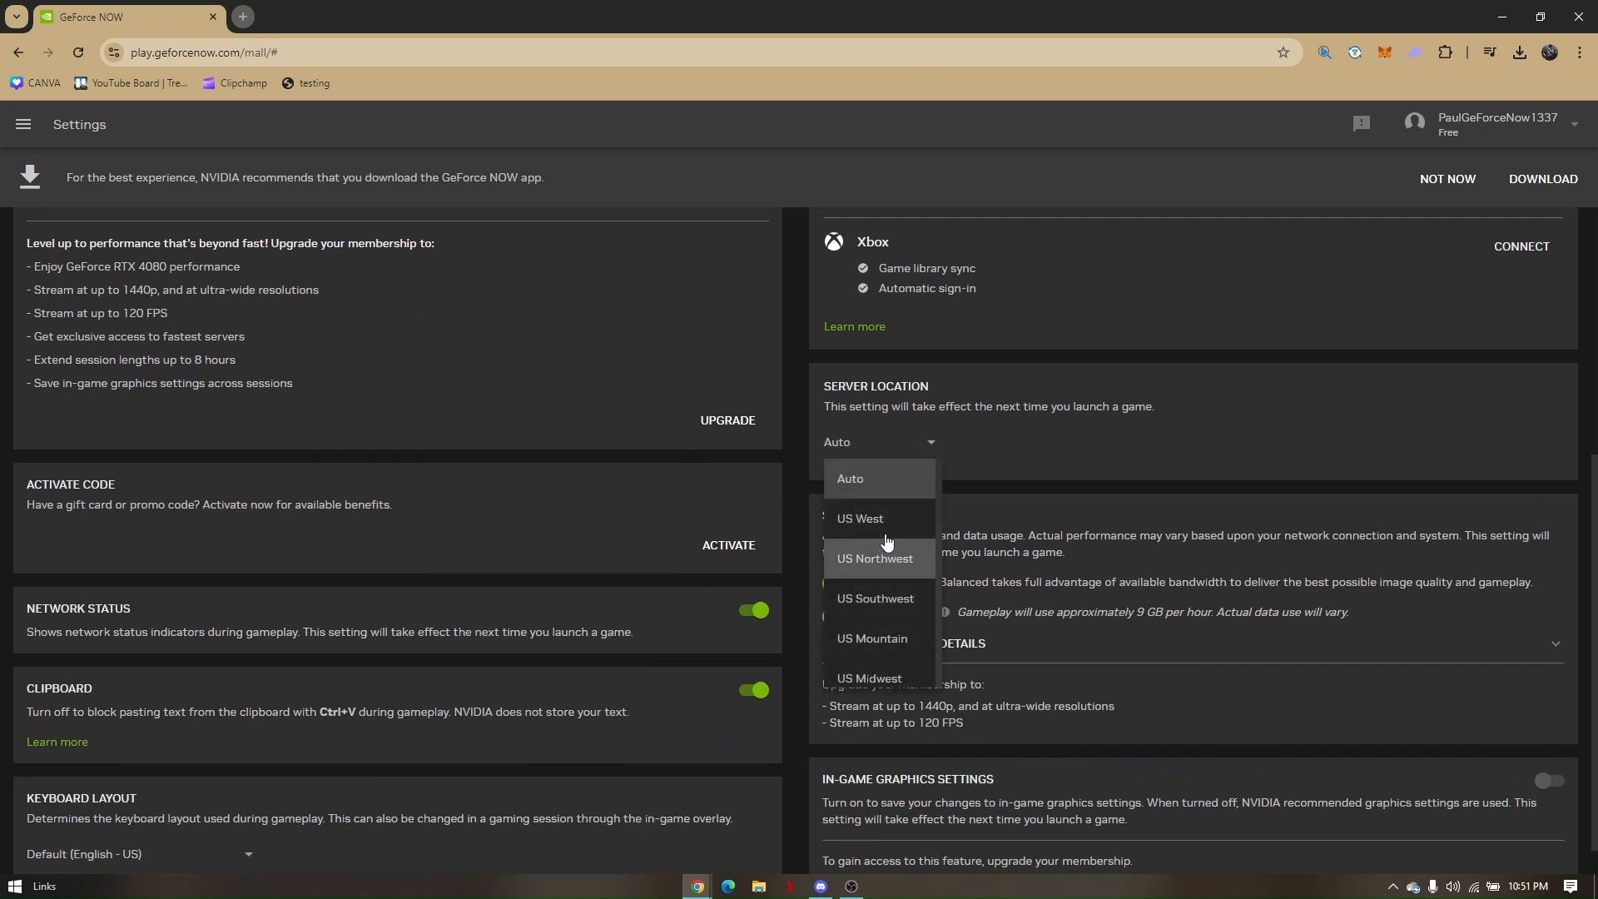
pyautogui.scroll(-3)
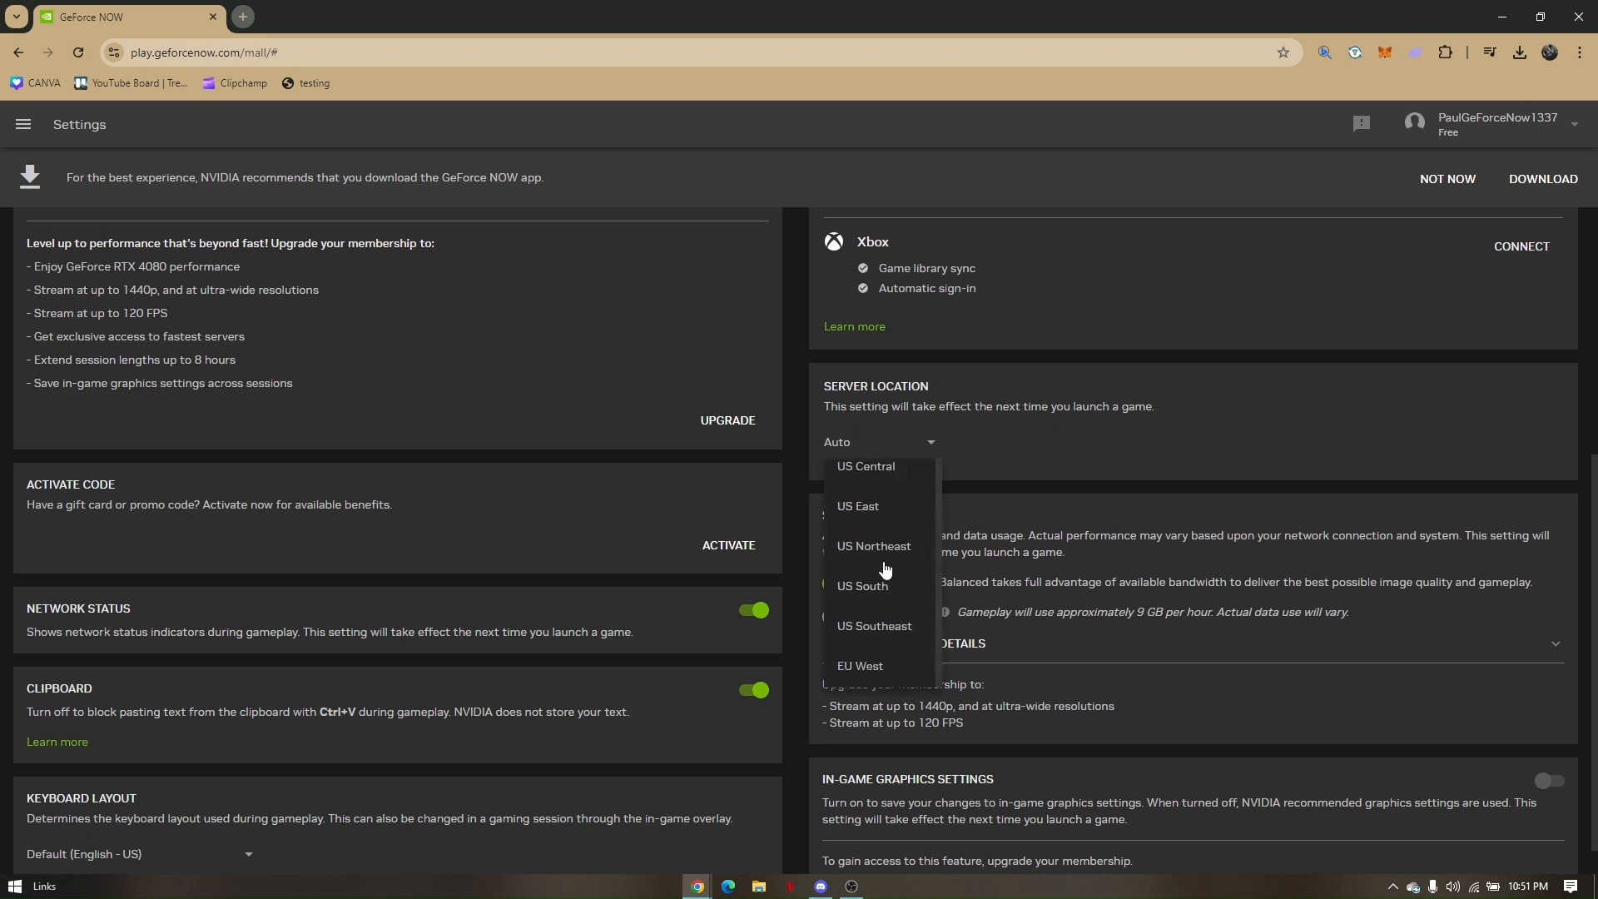
pyautogui.click(859, 666)
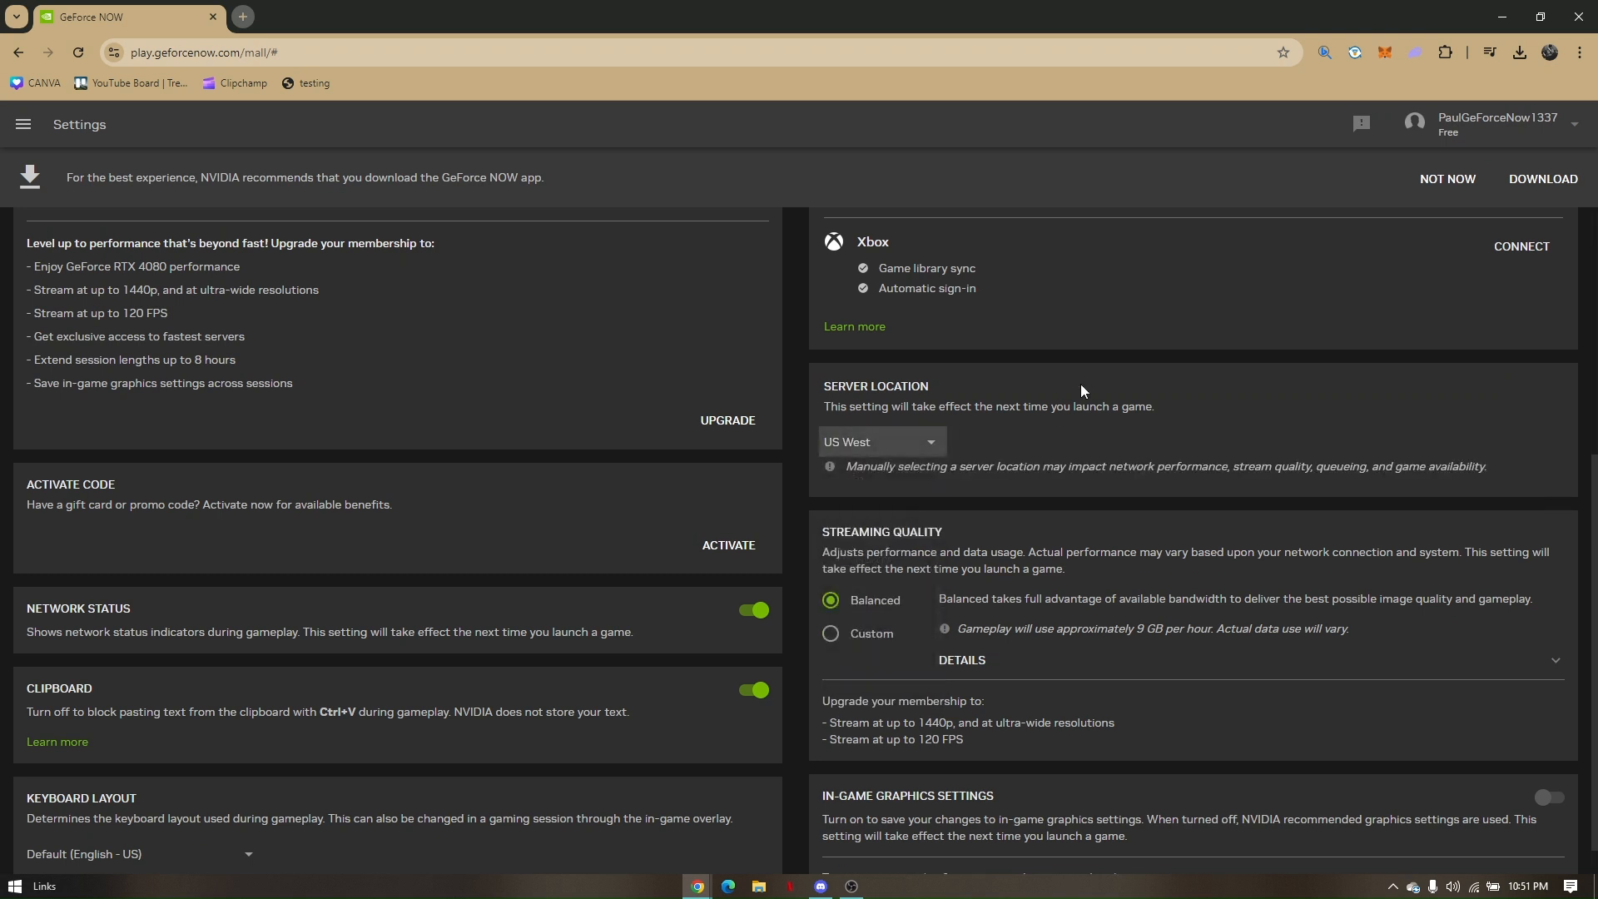
pyautogui.scroll(3)
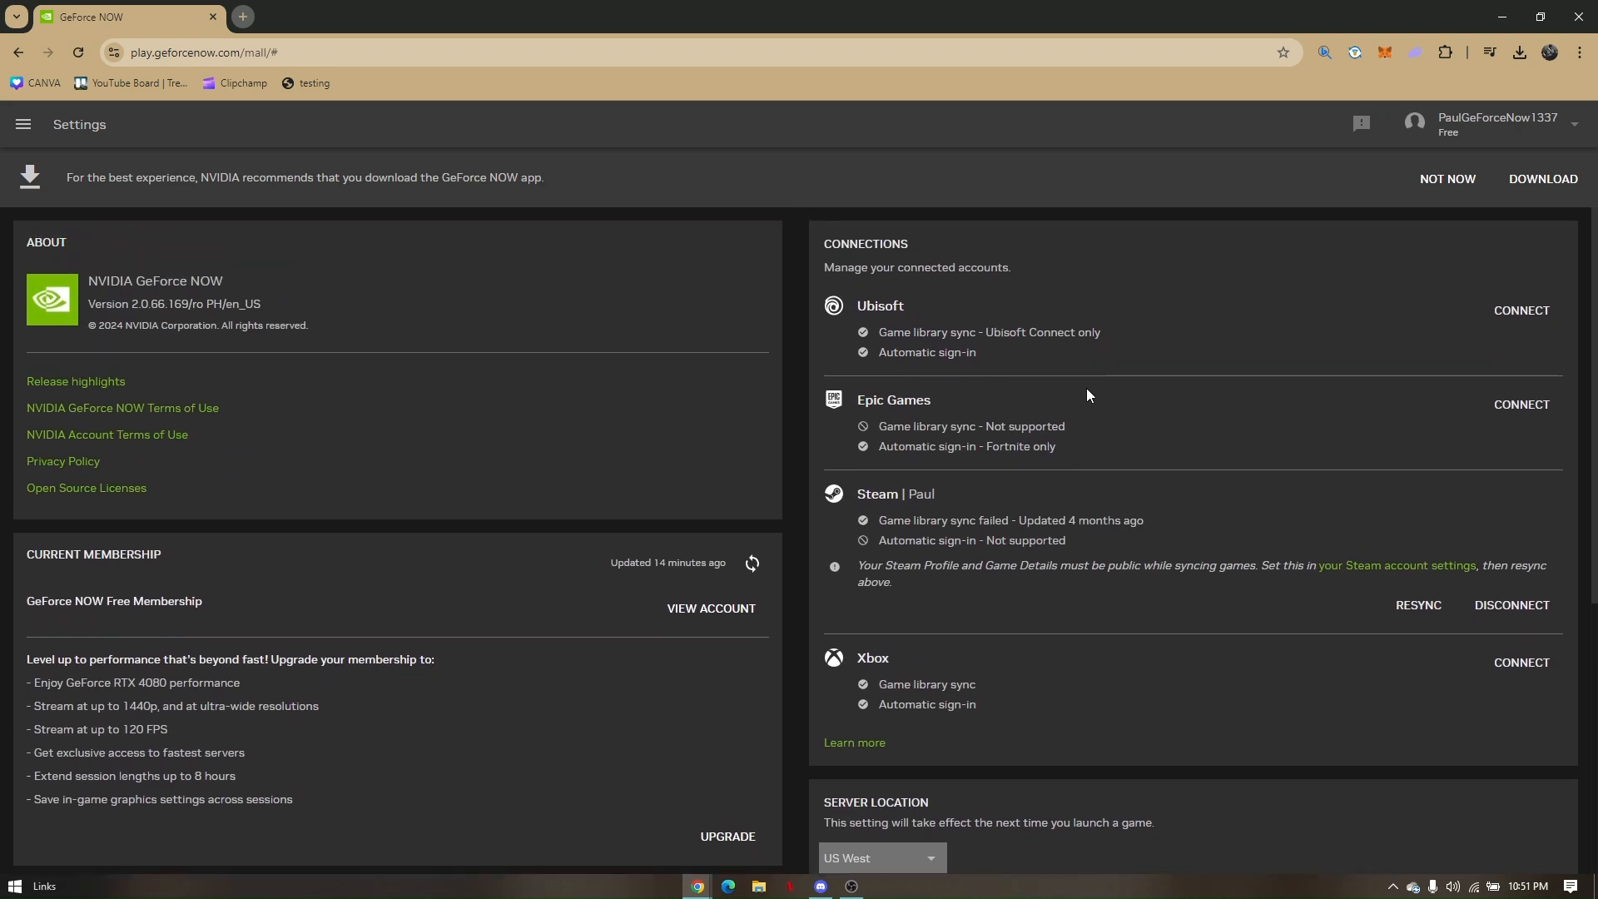
pyautogui.click(22, 125)
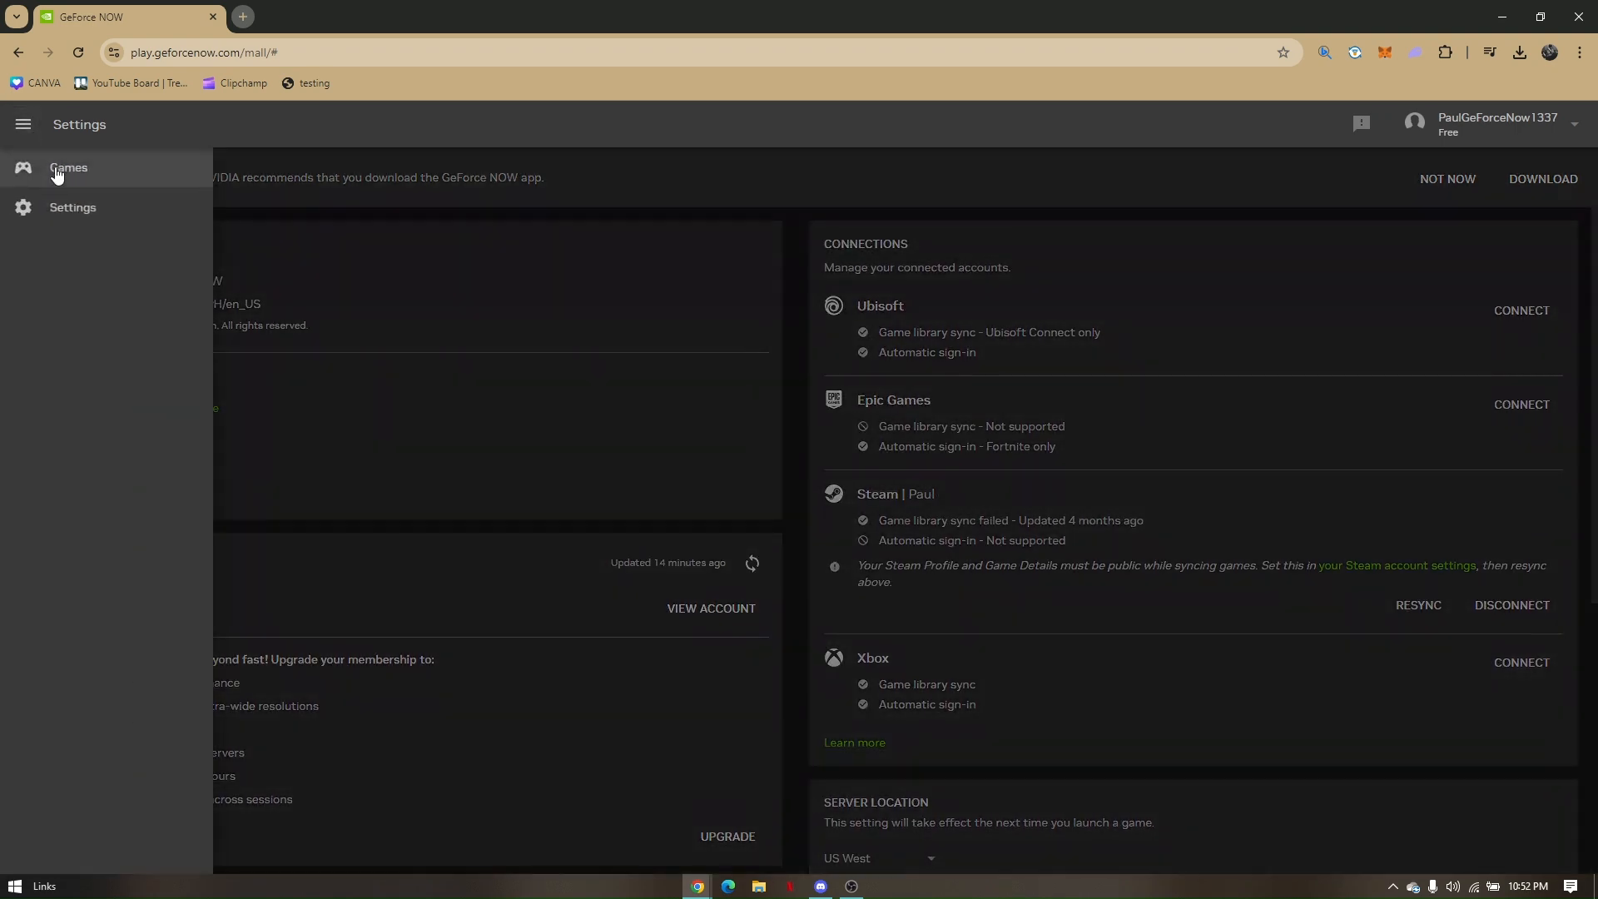
# Launch Once Human from Games to see the rig queue, then quit back to its details.
pyautogui.click(68, 168)
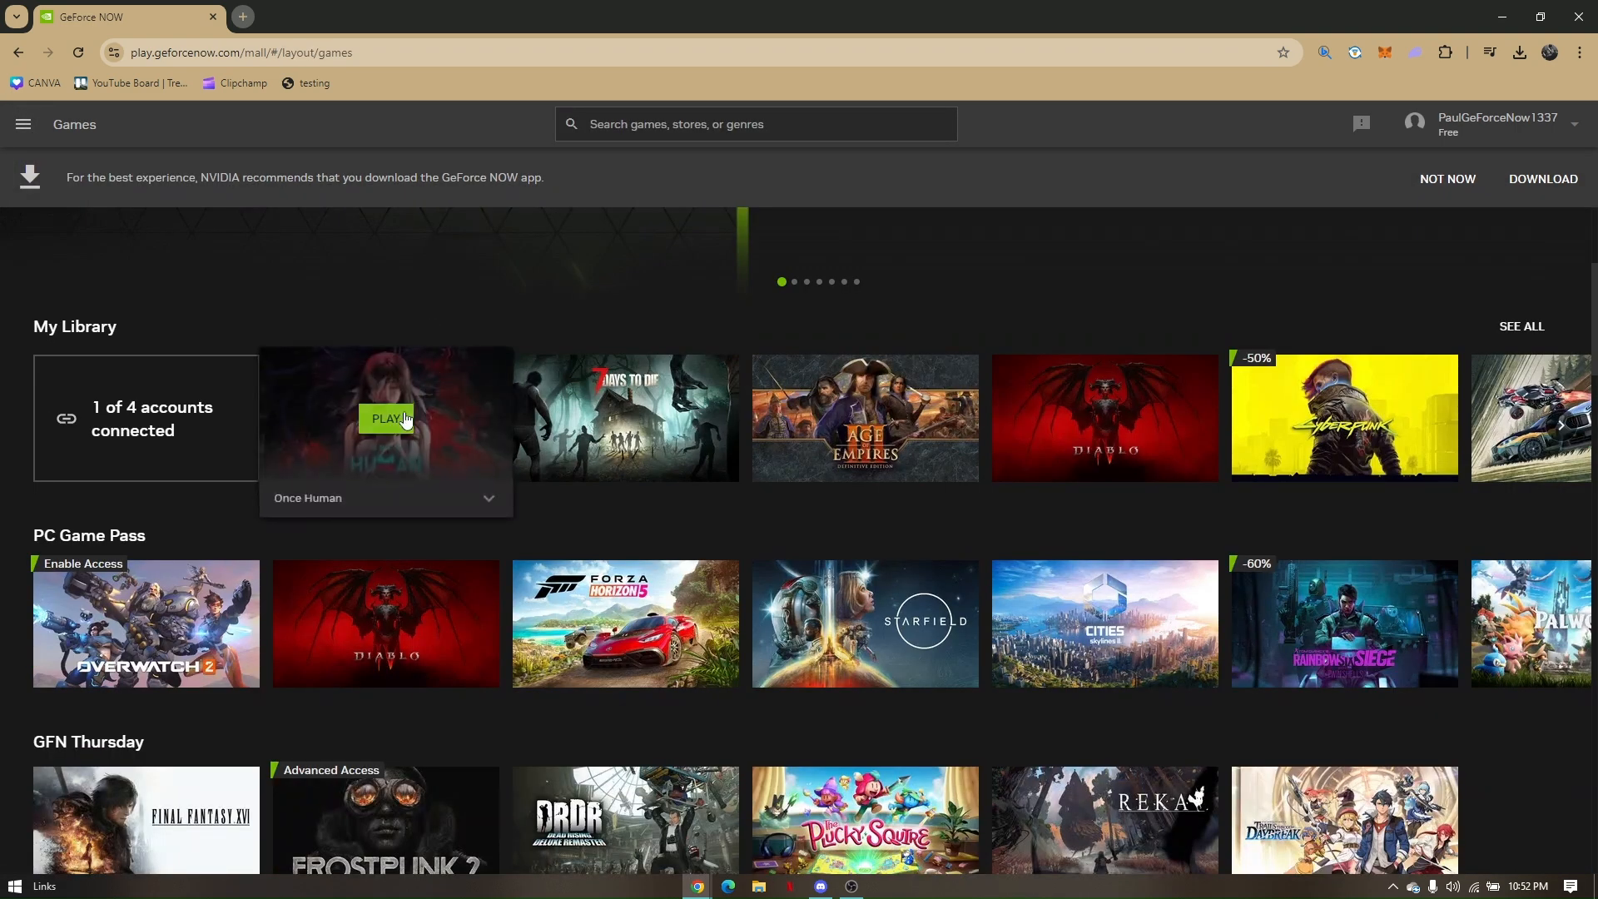
pyautogui.click(388, 419)
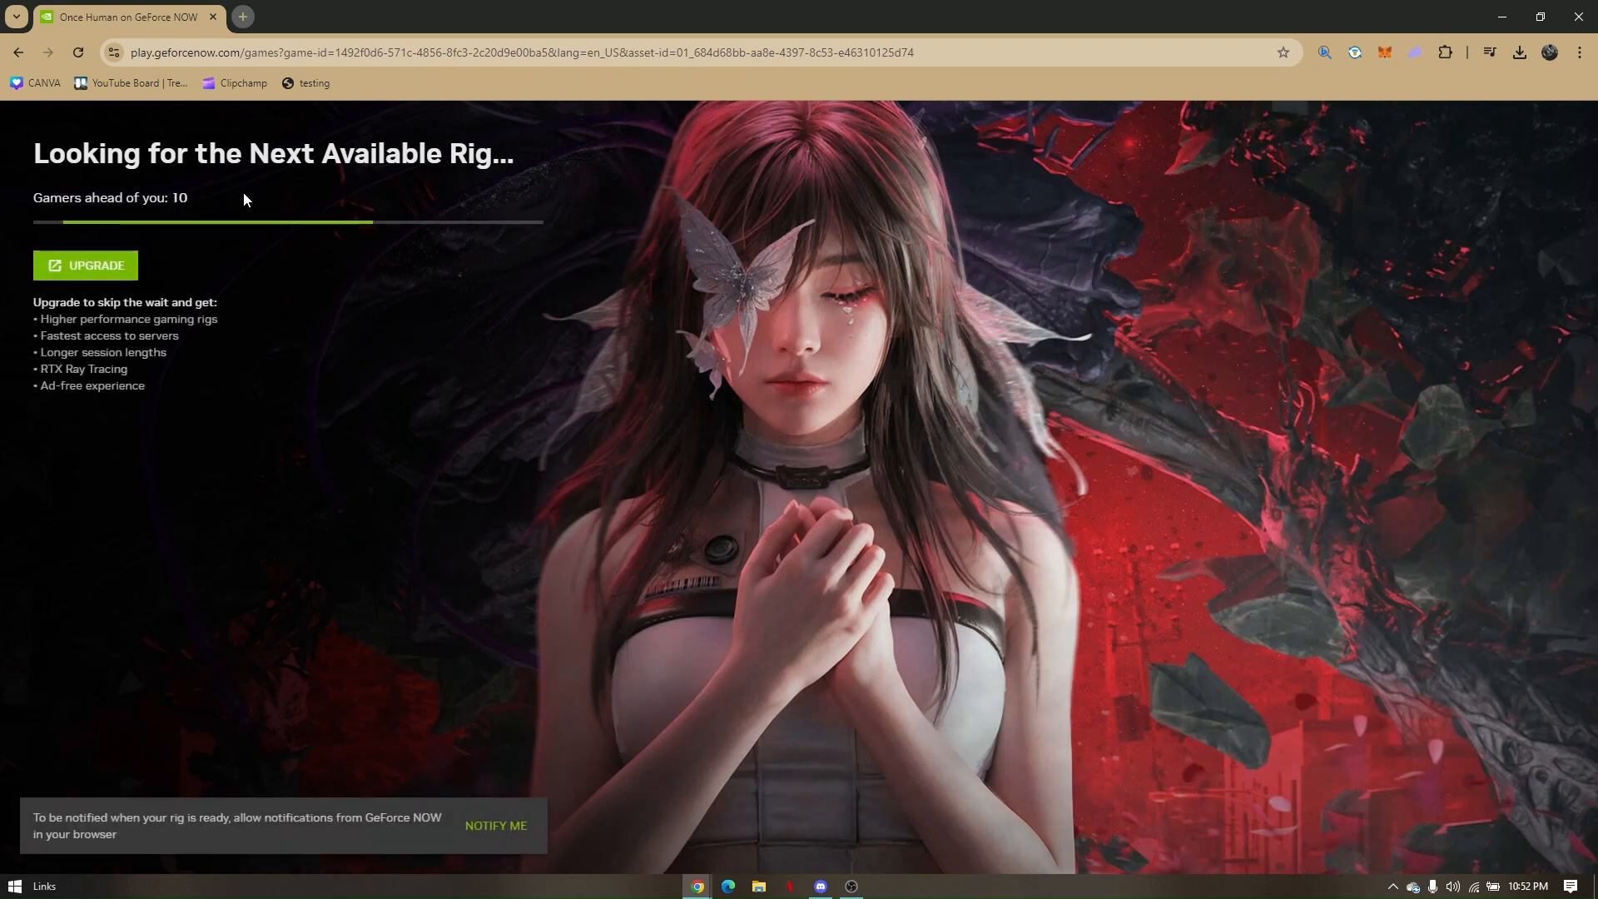
pyautogui.moveTo(764, 514)
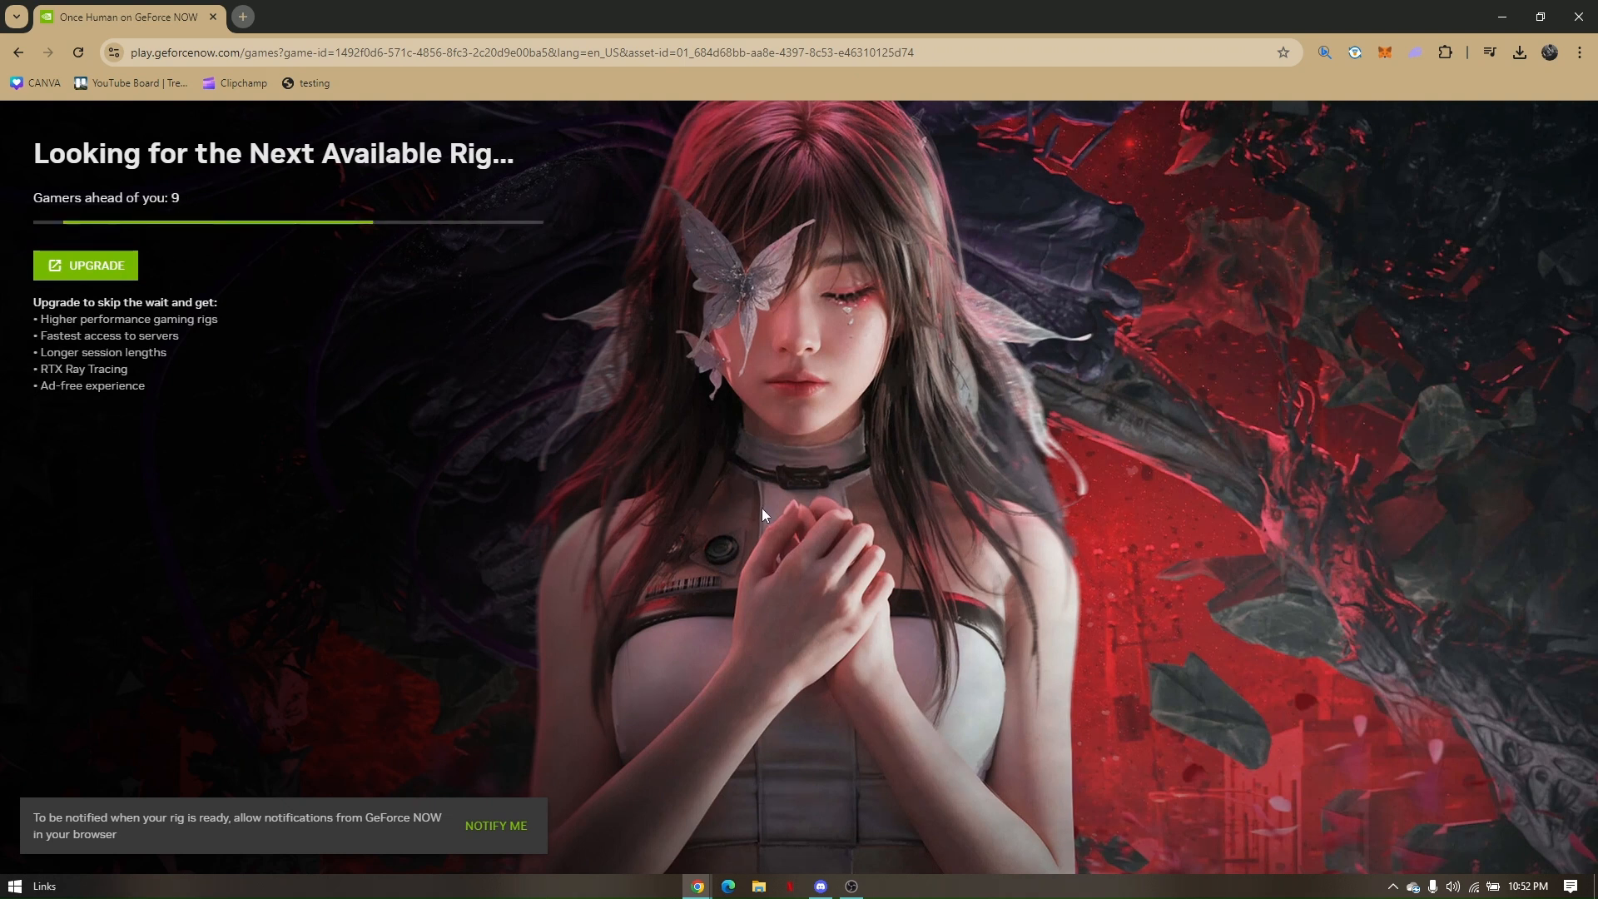
pyautogui.moveTo(633, 466)
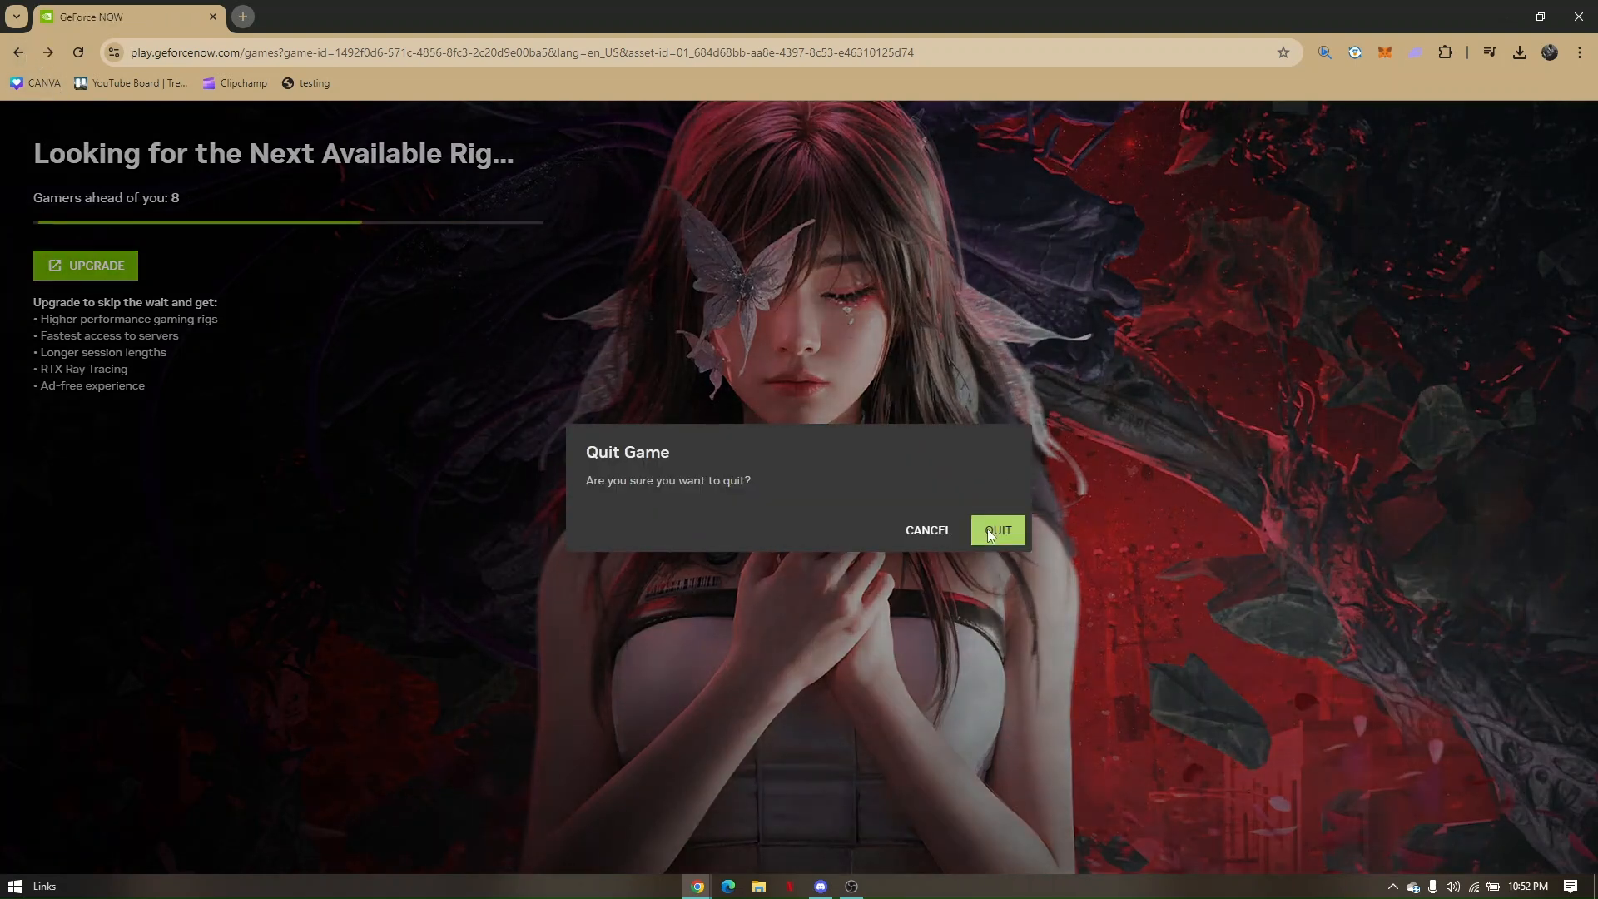
pyautogui.click(995, 530)
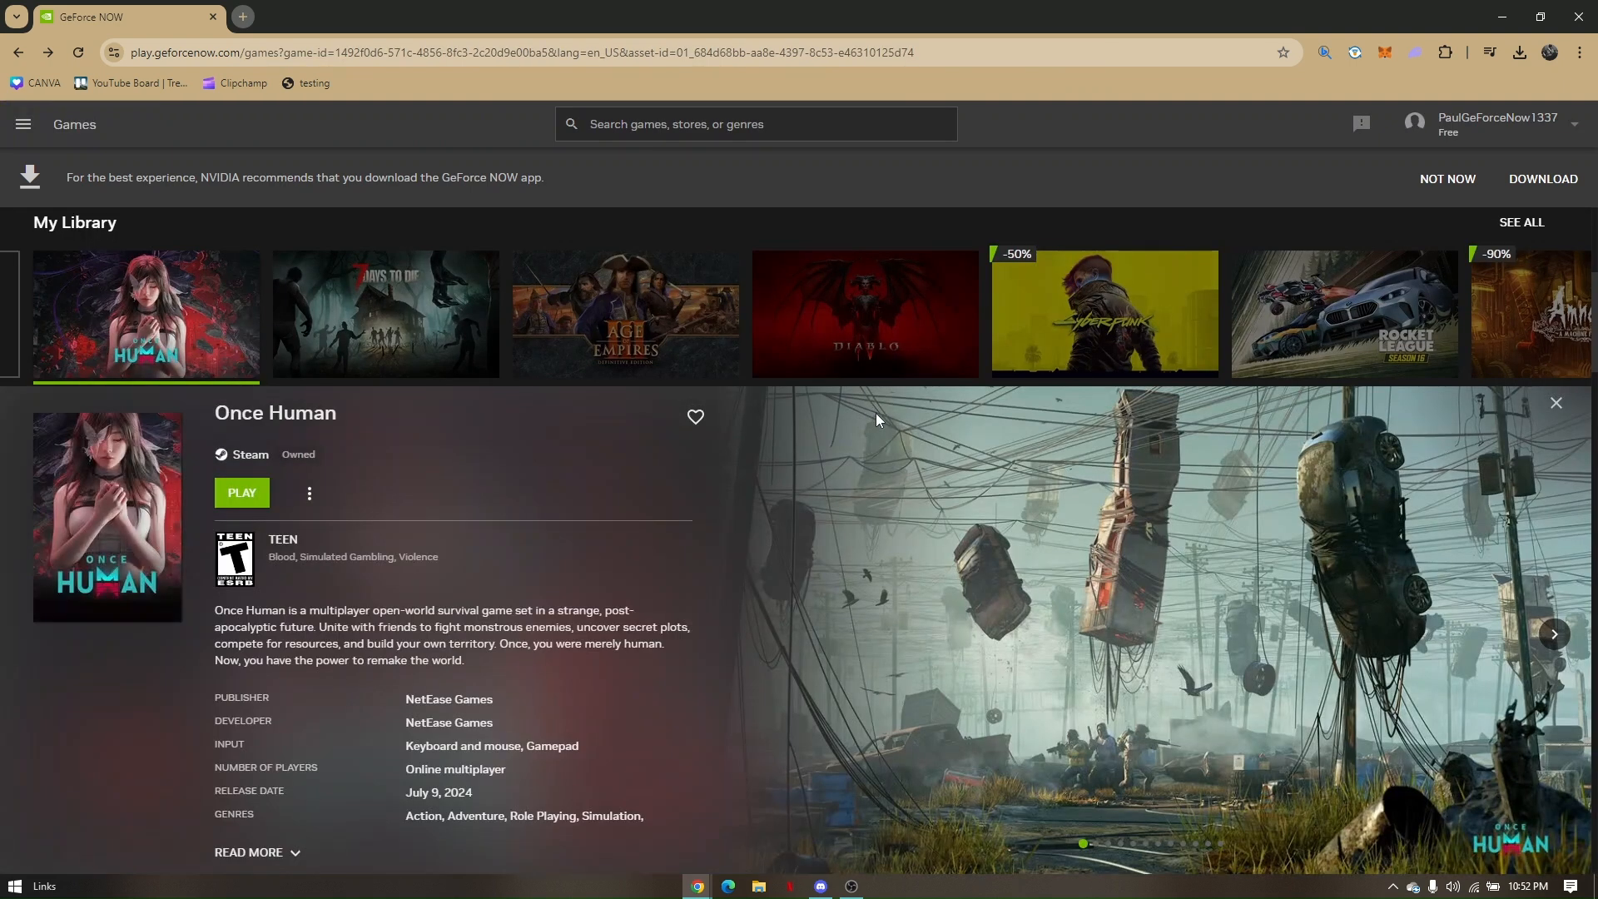
# Return to the Settings page and scroll to the Server Location section.
pyautogui.click(21, 125)
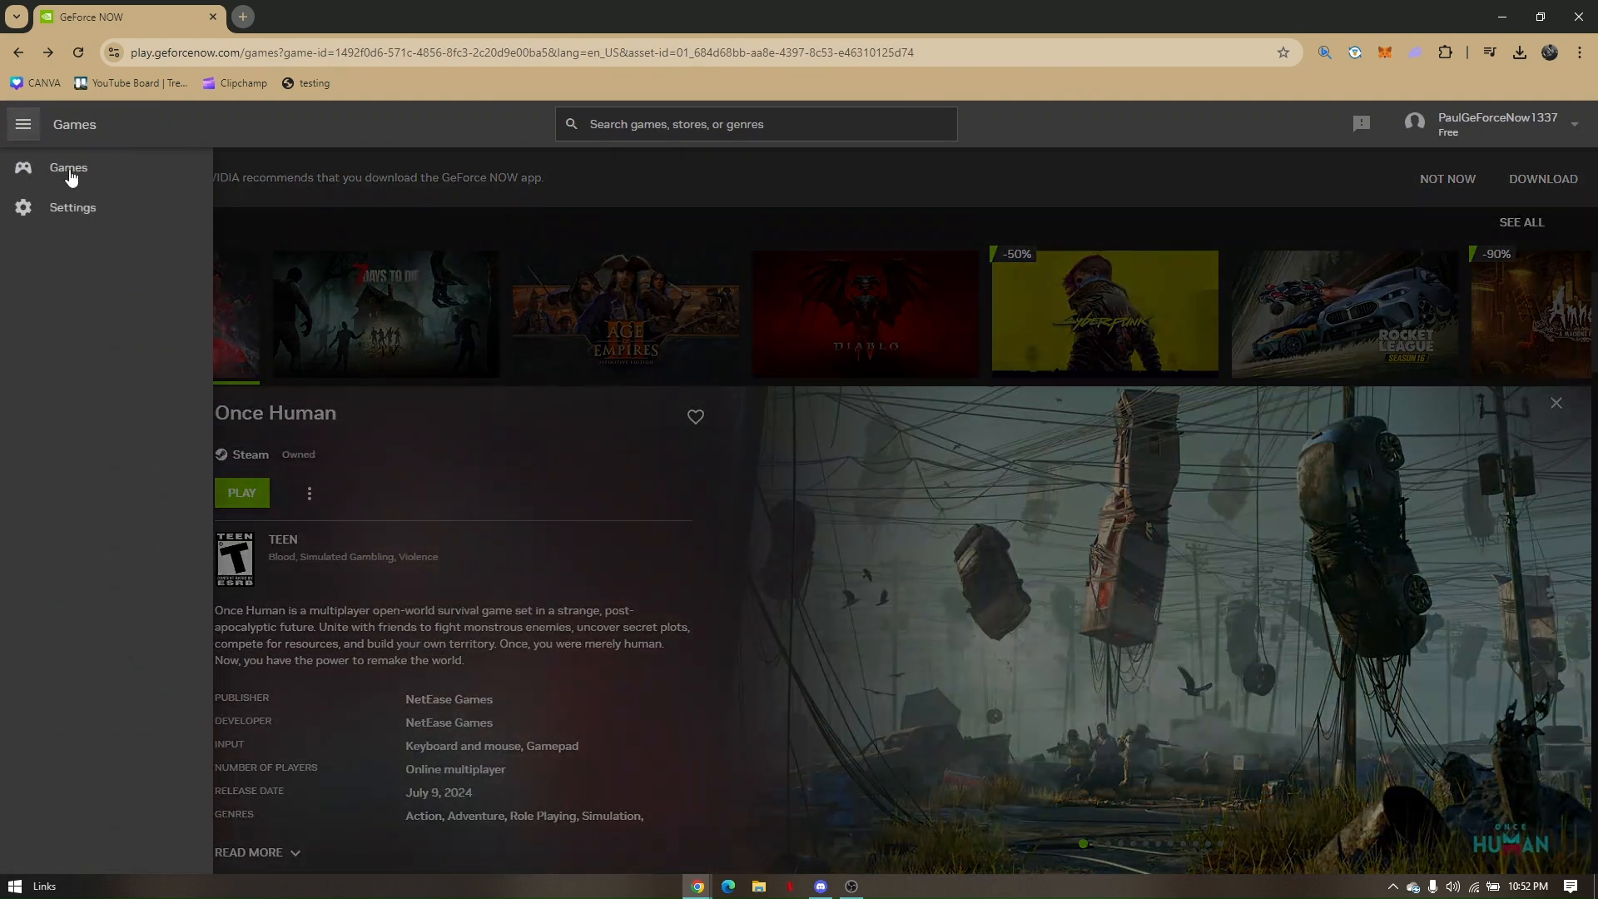
pyautogui.click(72, 207)
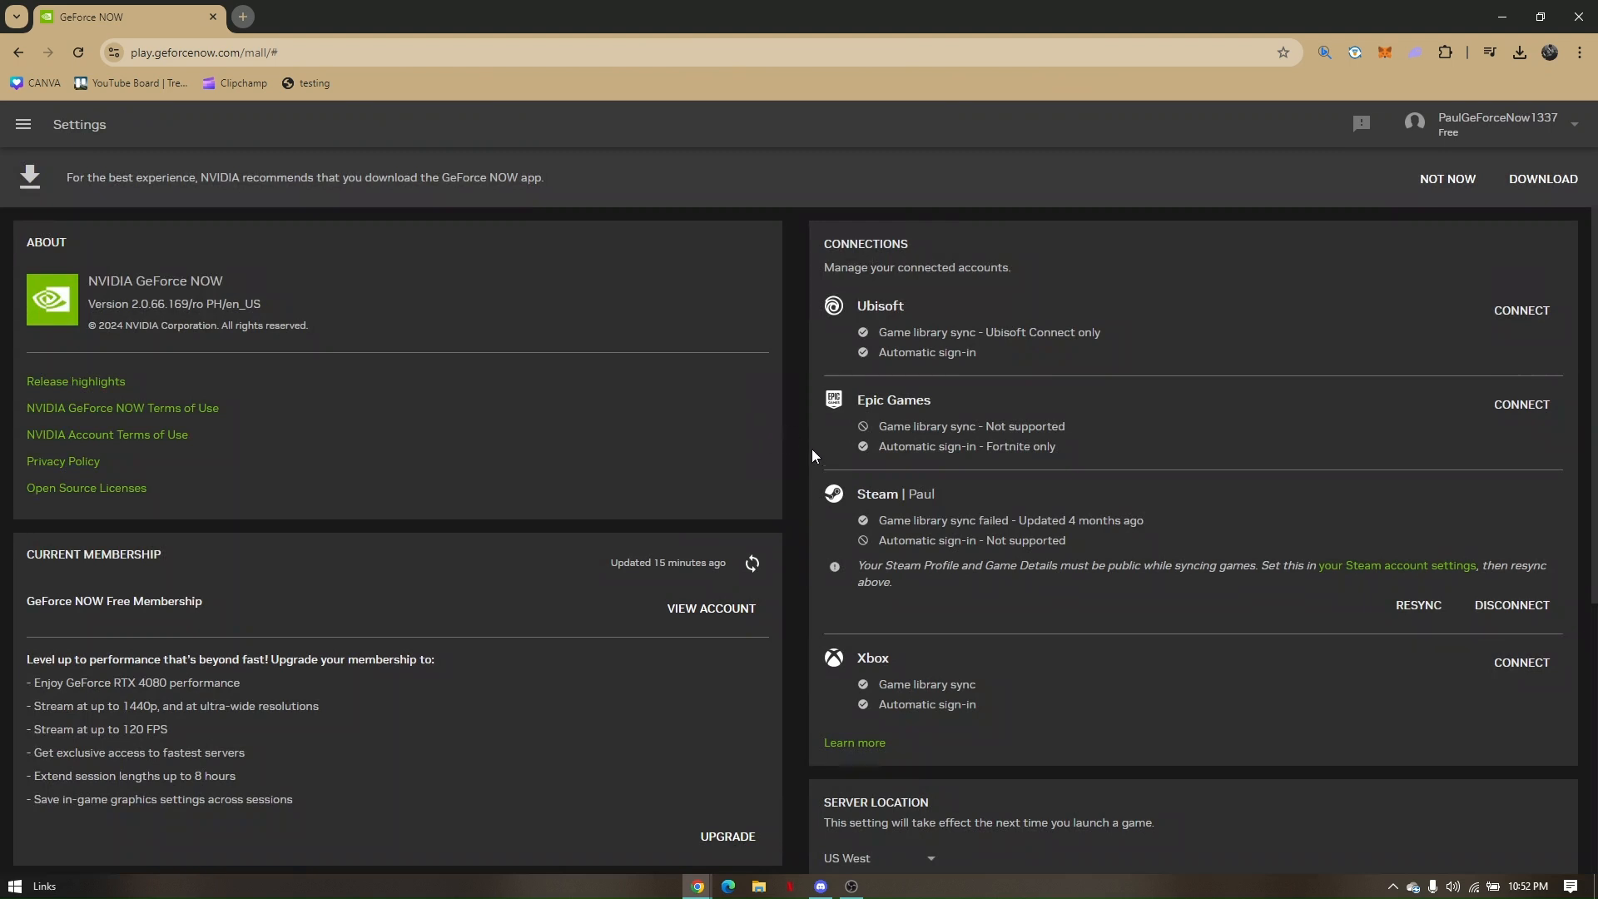
pyautogui.scroll(-3)
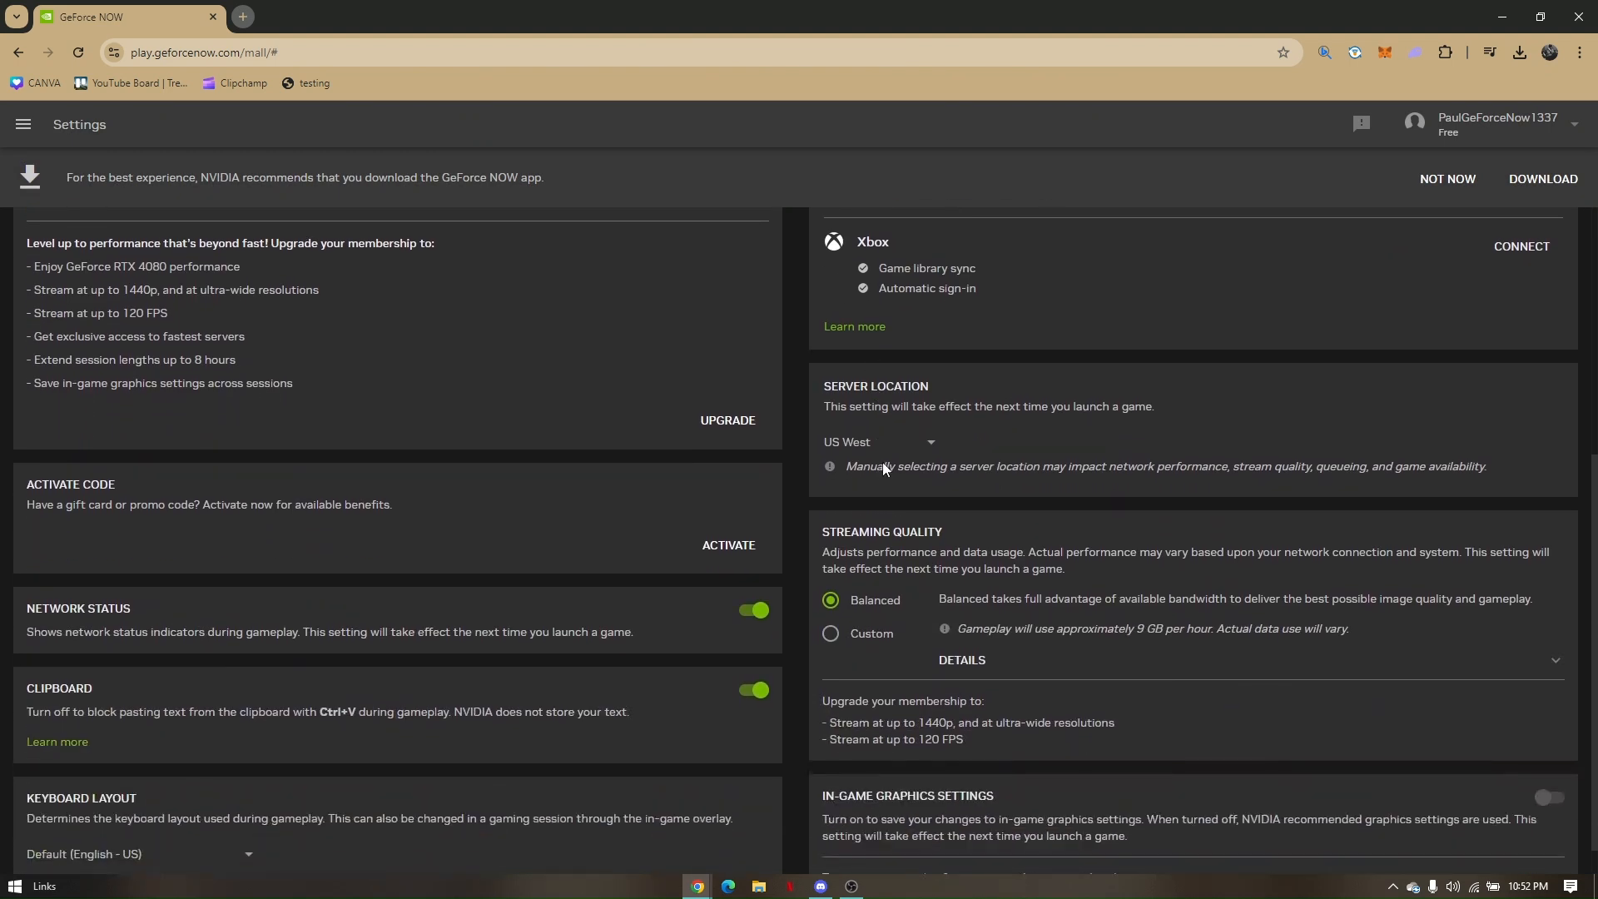
pyautogui.moveTo(946, 484)
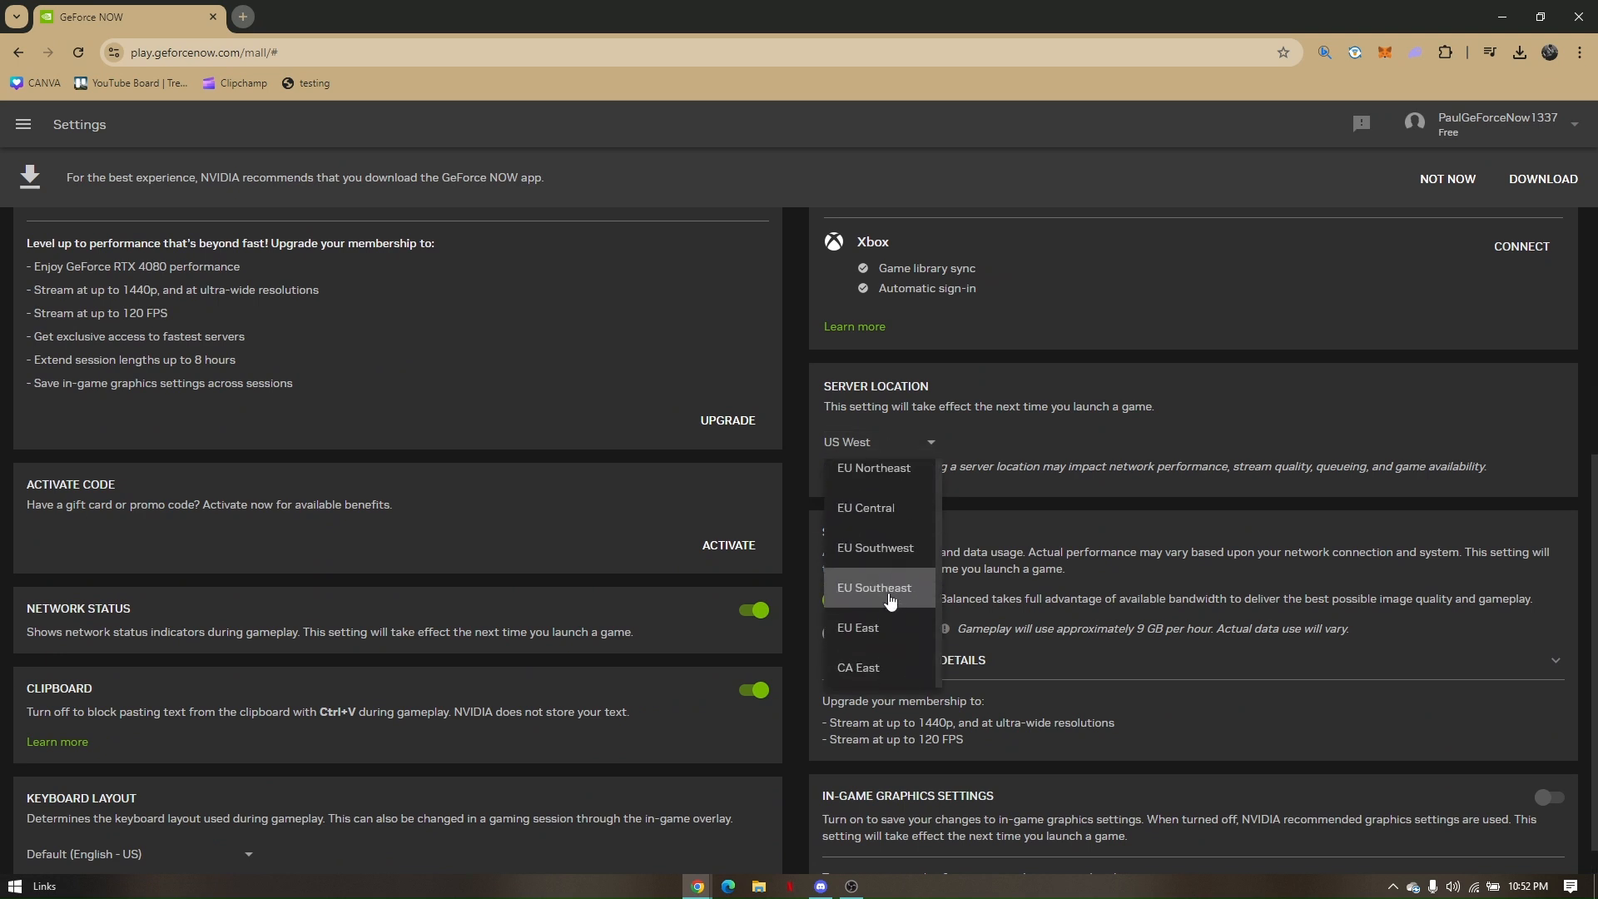
pyautogui.scroll(3)
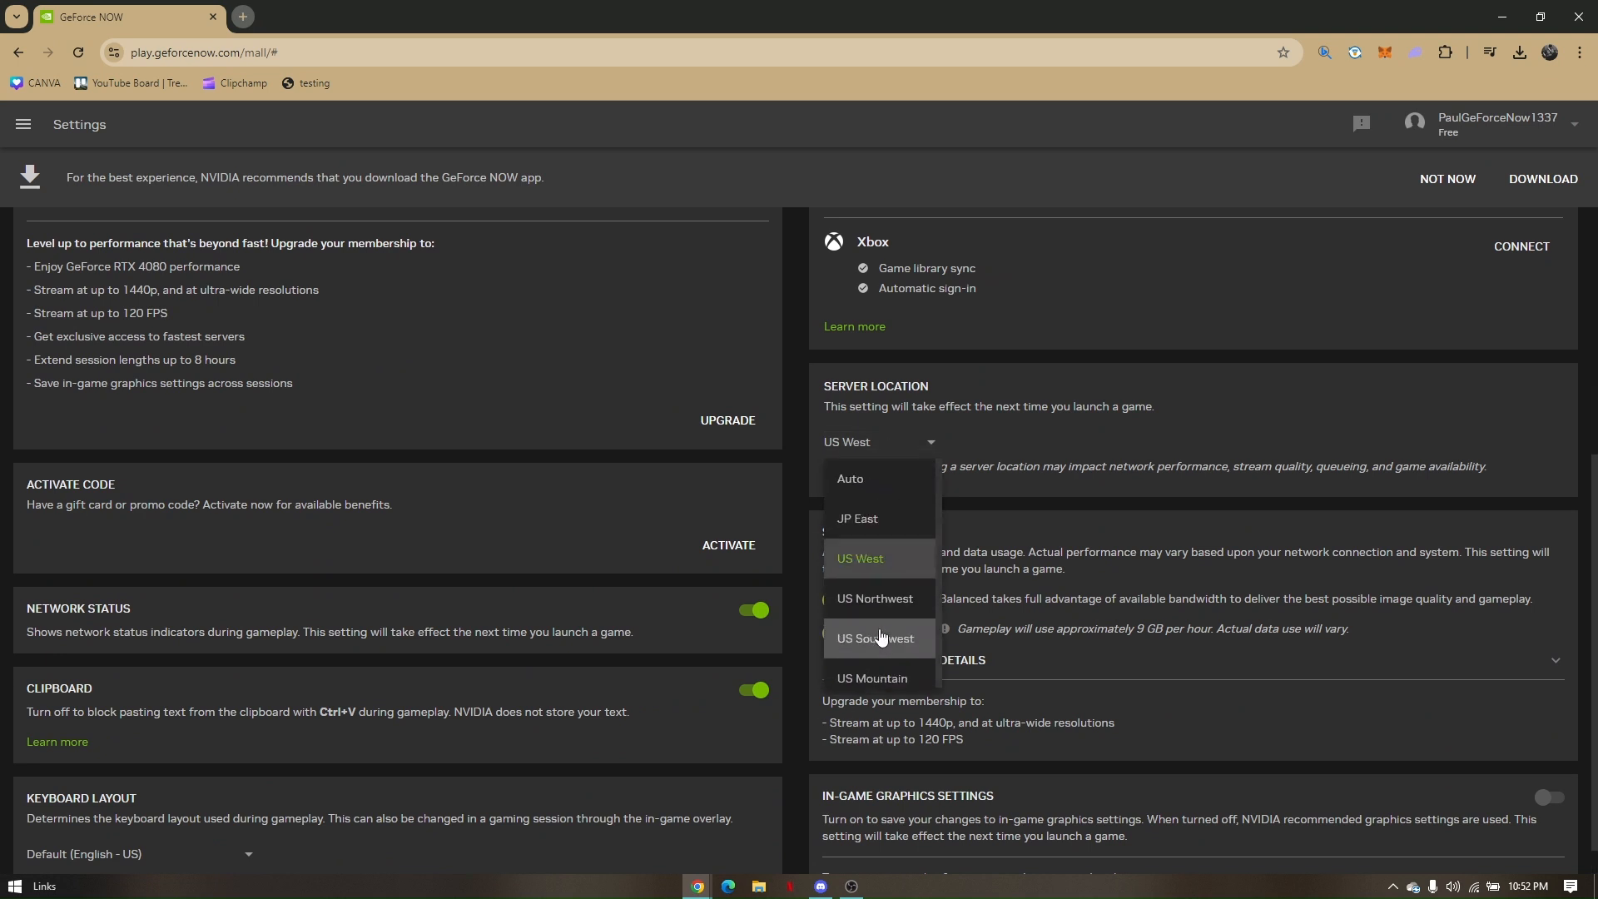
pyautogui.moveTo(879, 534)
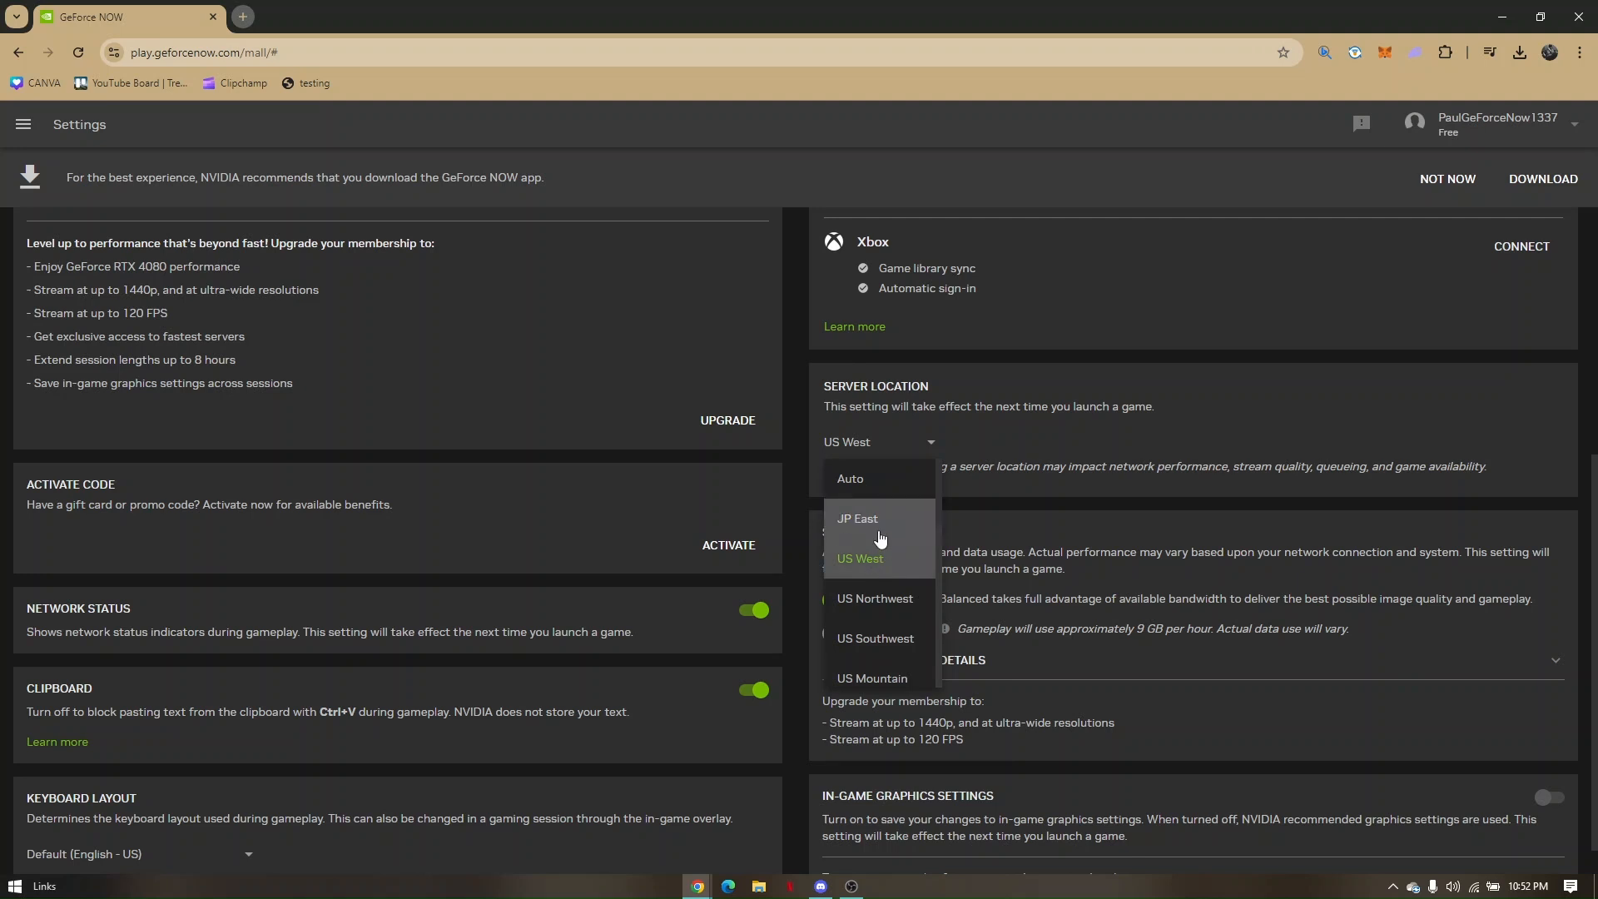
pyautogui.scroll(-3)
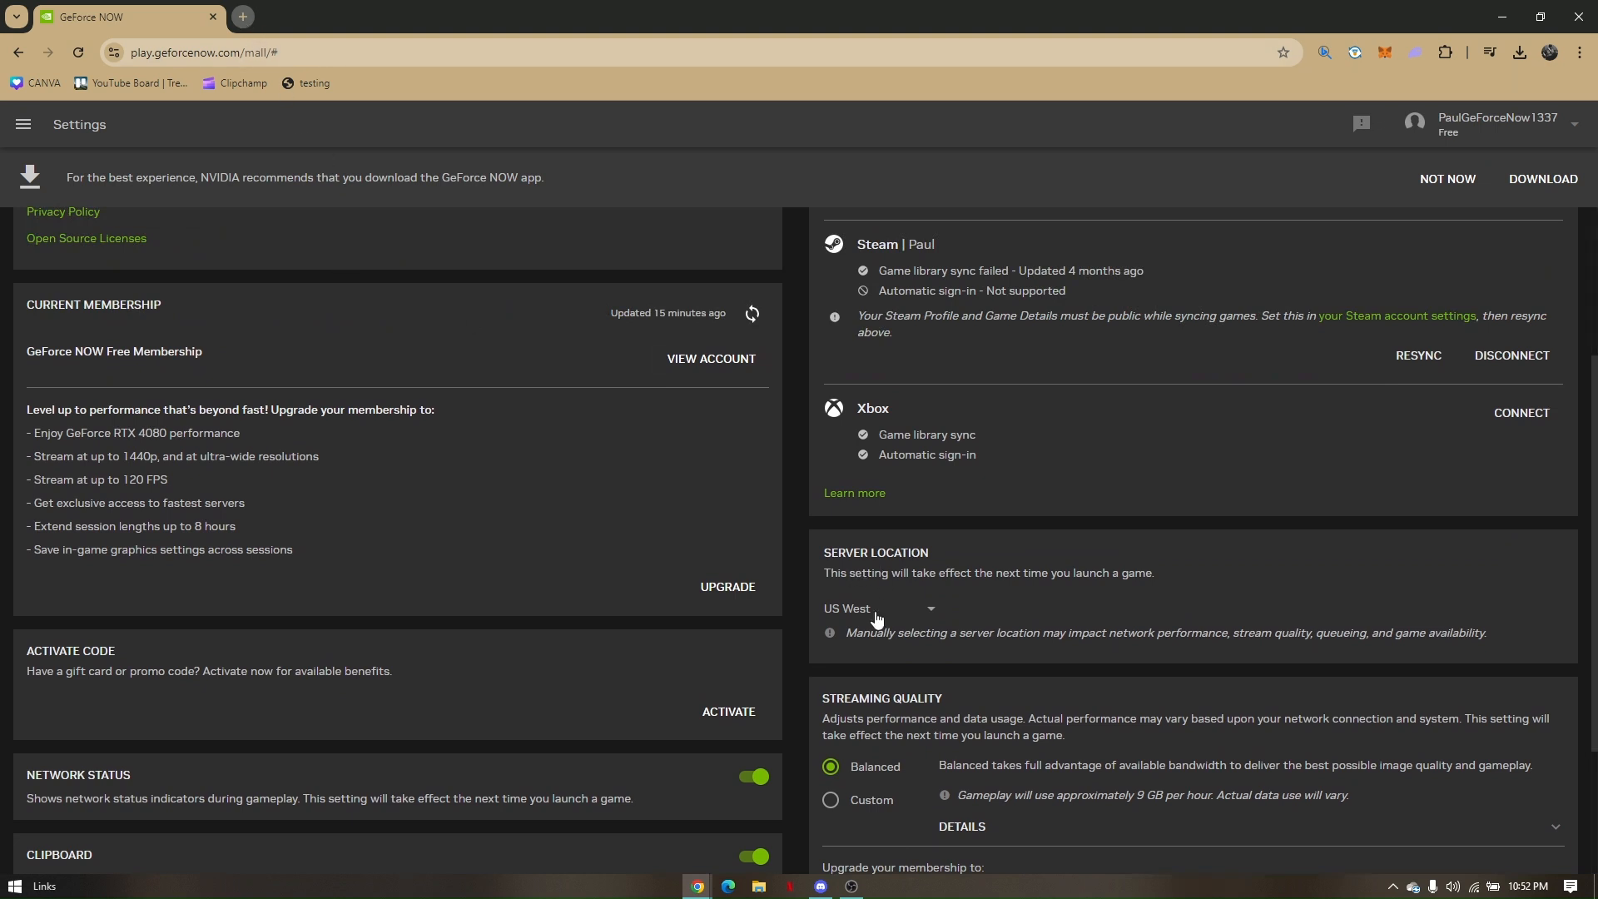
# Review the server location list and close it with US West still selected.
pyautogui.click(879, 609)
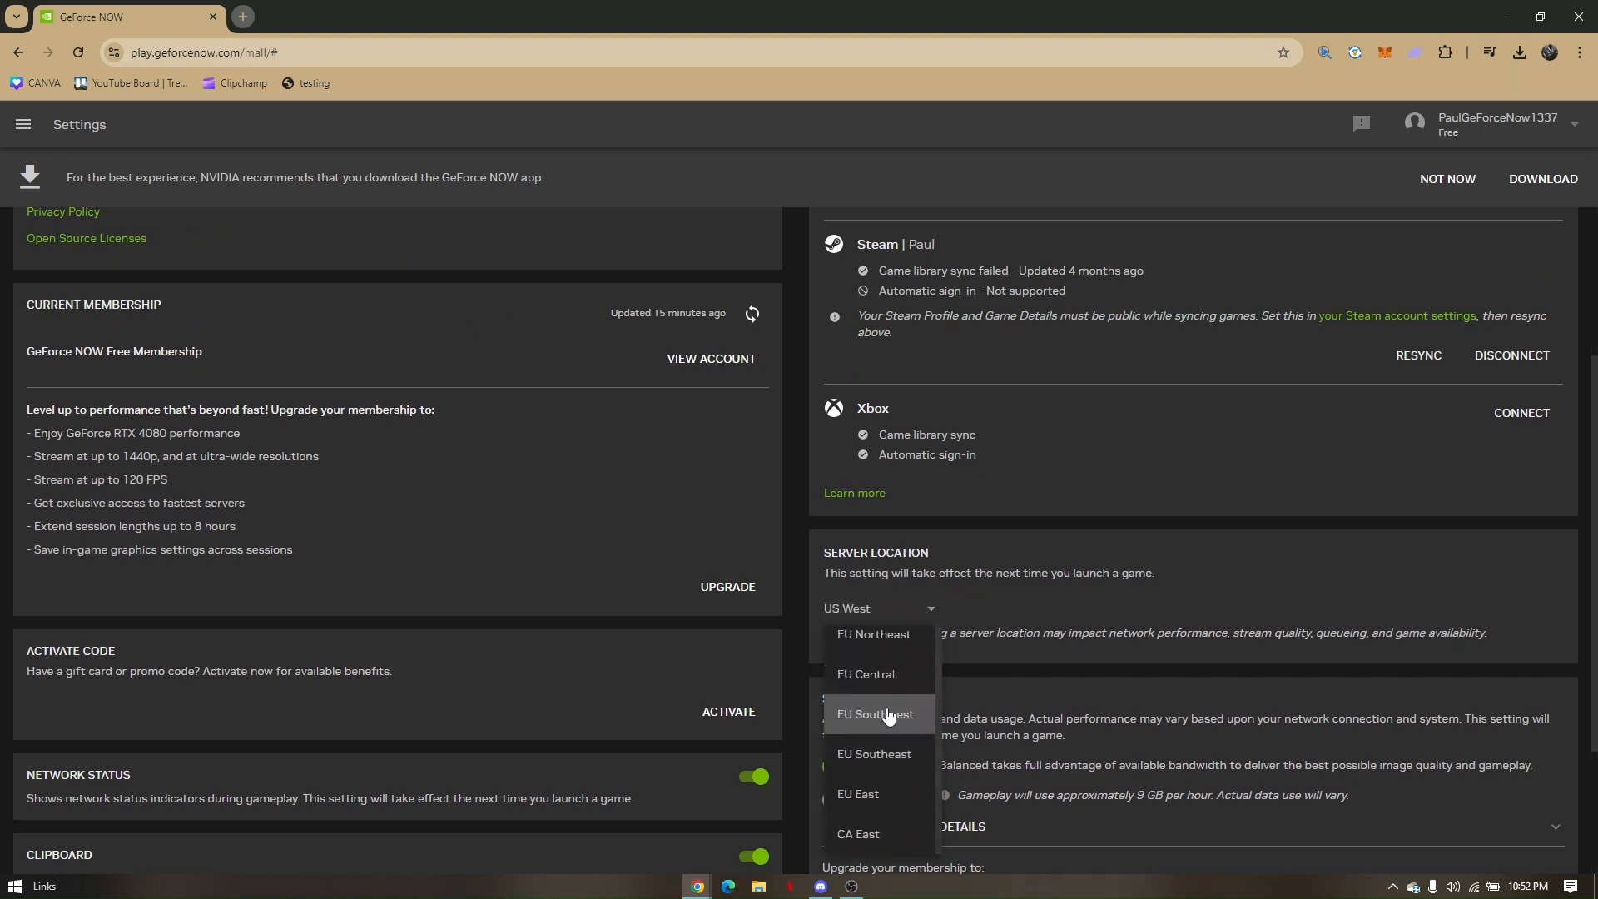
pyautogui.scroll(3)
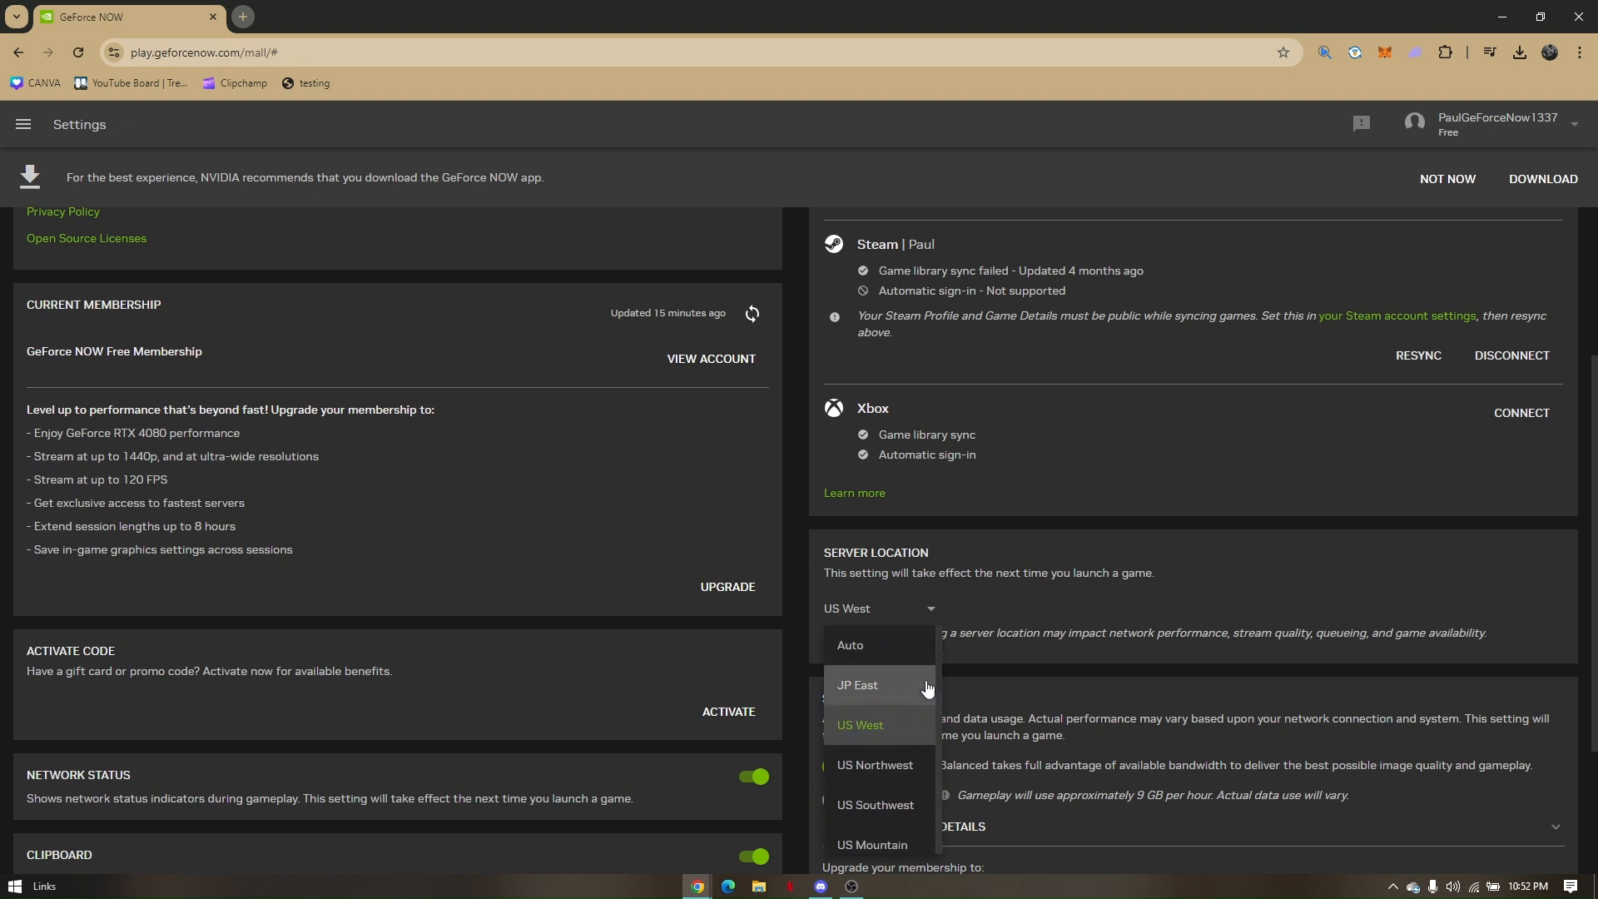
pyautogui.click(1058, 548)
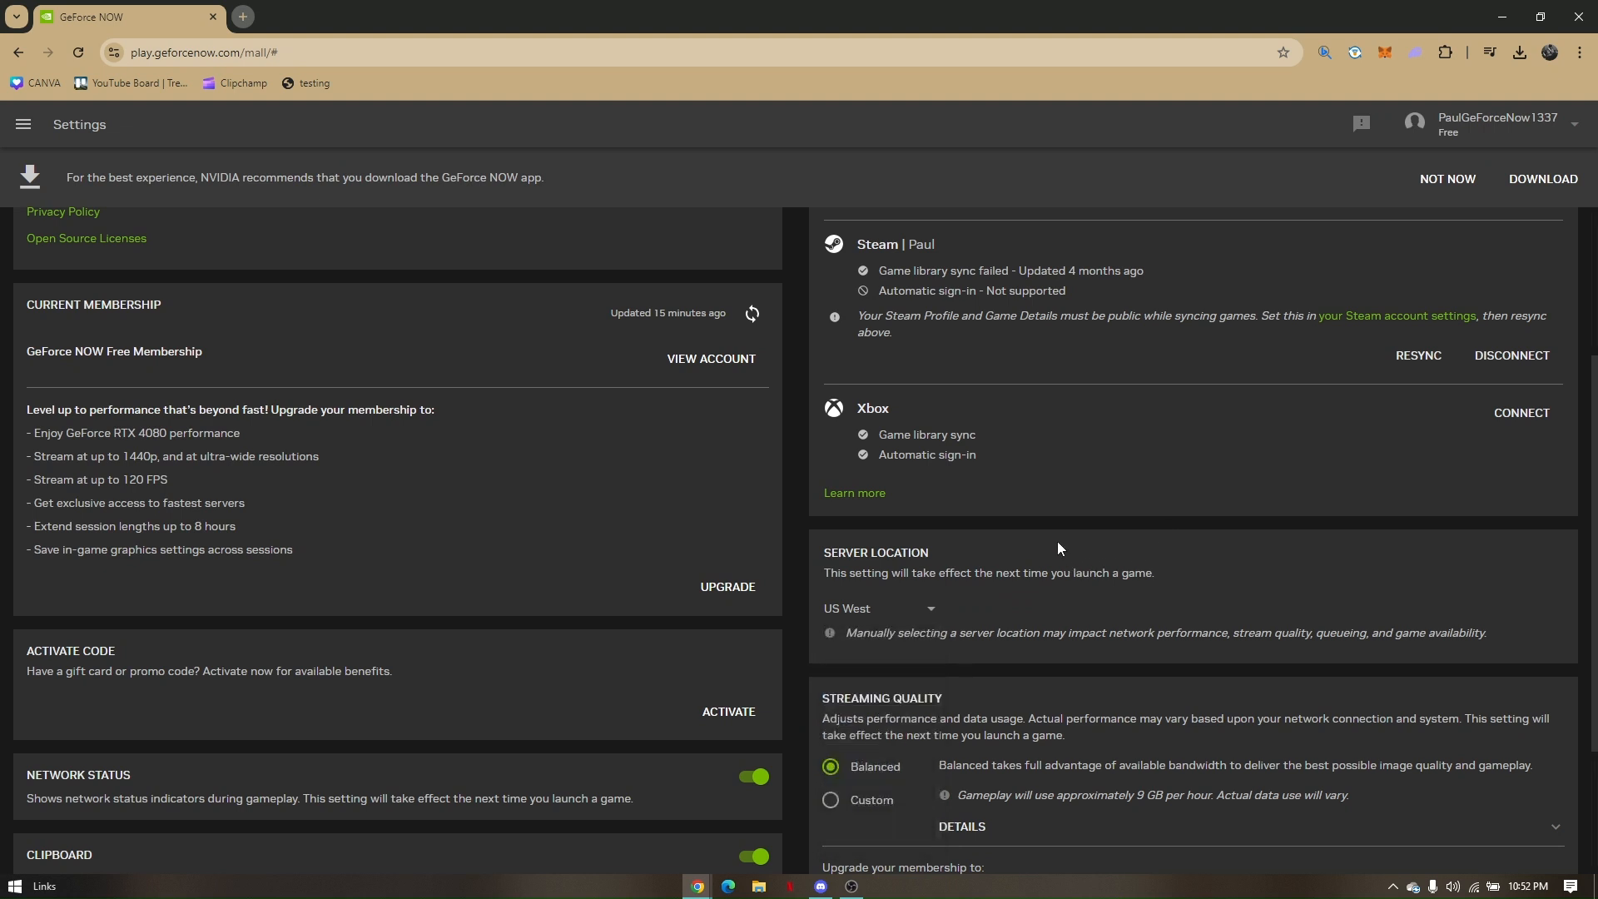
pyautogui.scroll(-3)
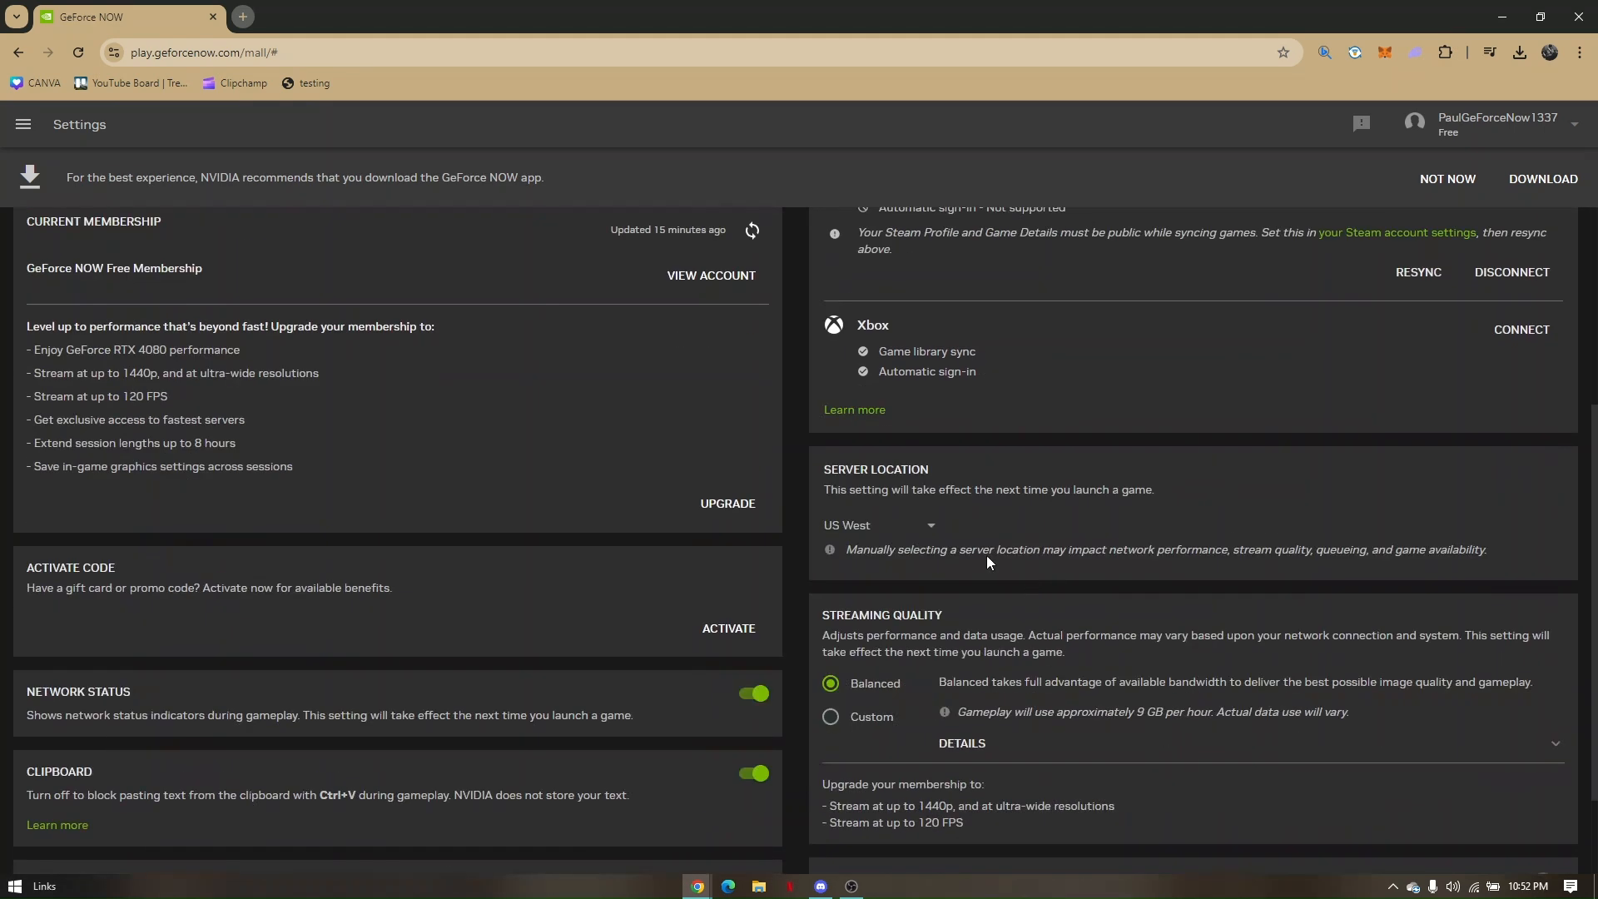
pyautogui.scroll(3)
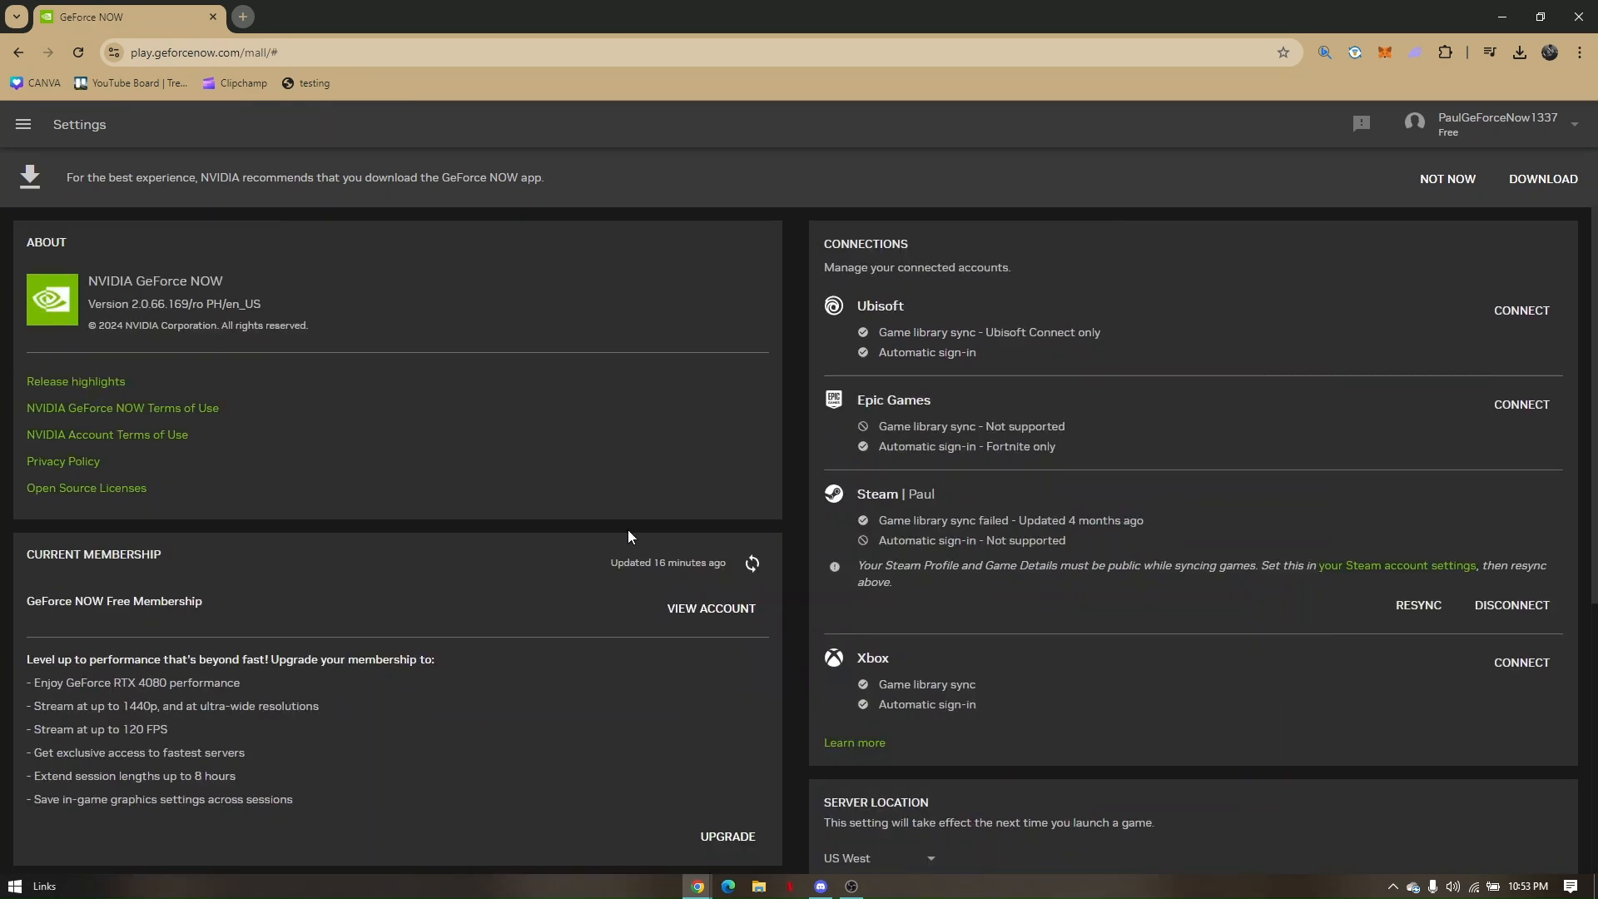
pyautogui.moveTo(48, 148)
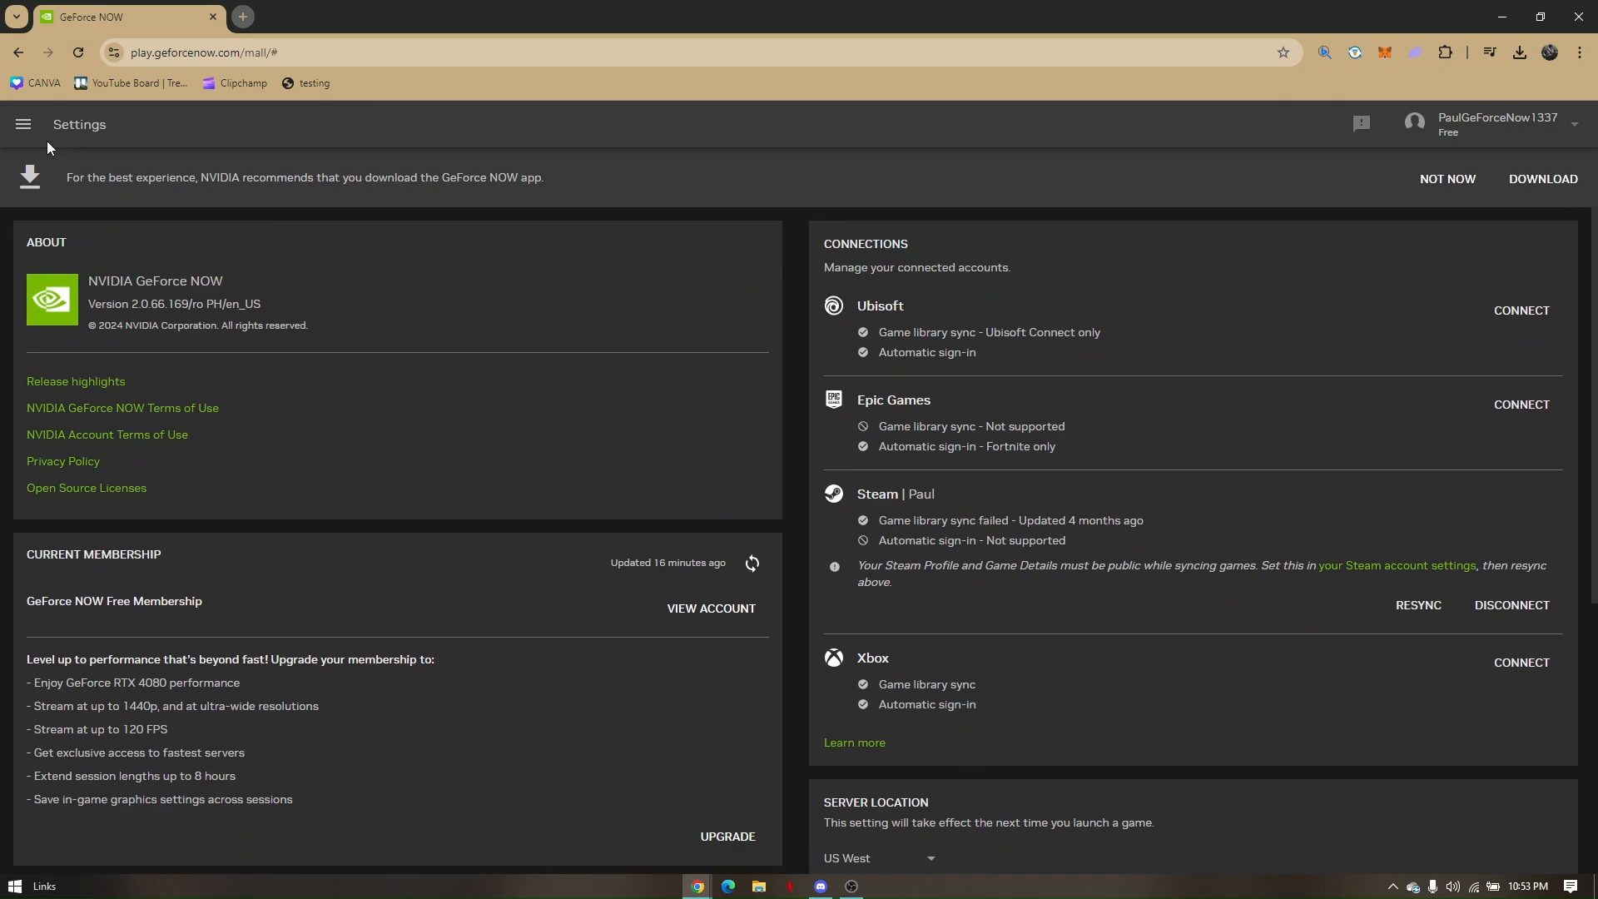